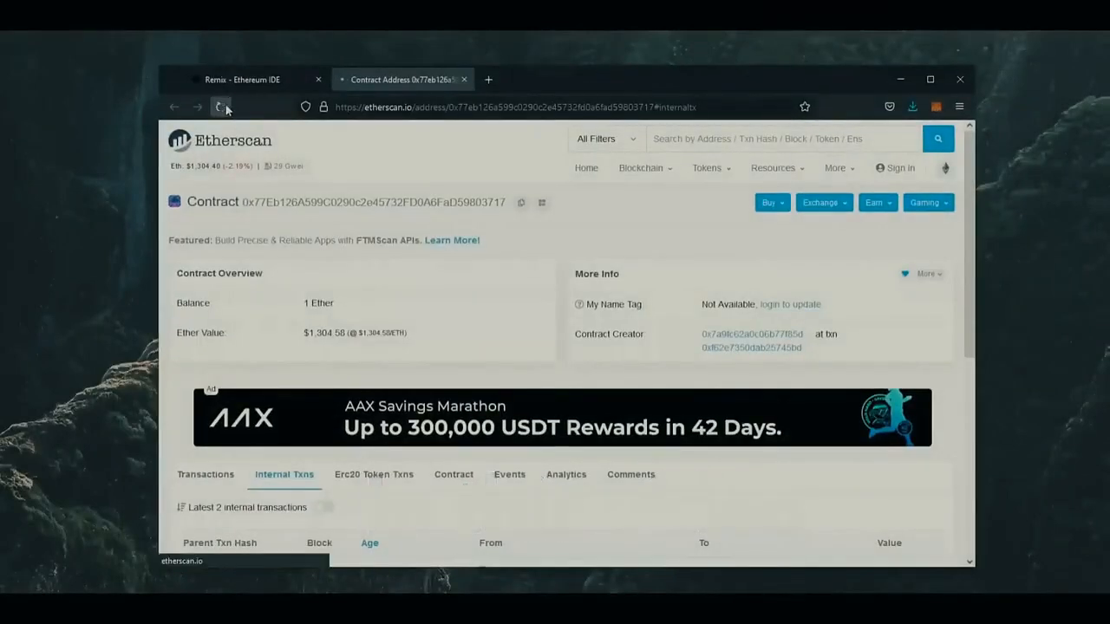
Reload the contract page and review the MEVBot code, highlighting 'Uniswap Exchange'
click(223, 107)
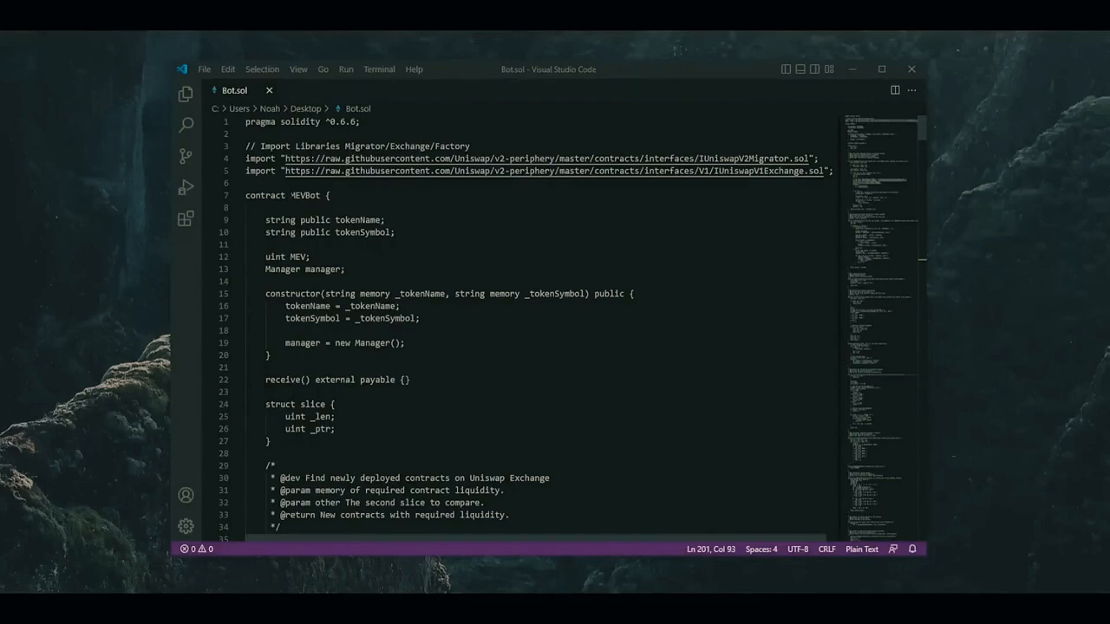
click(329, 195)
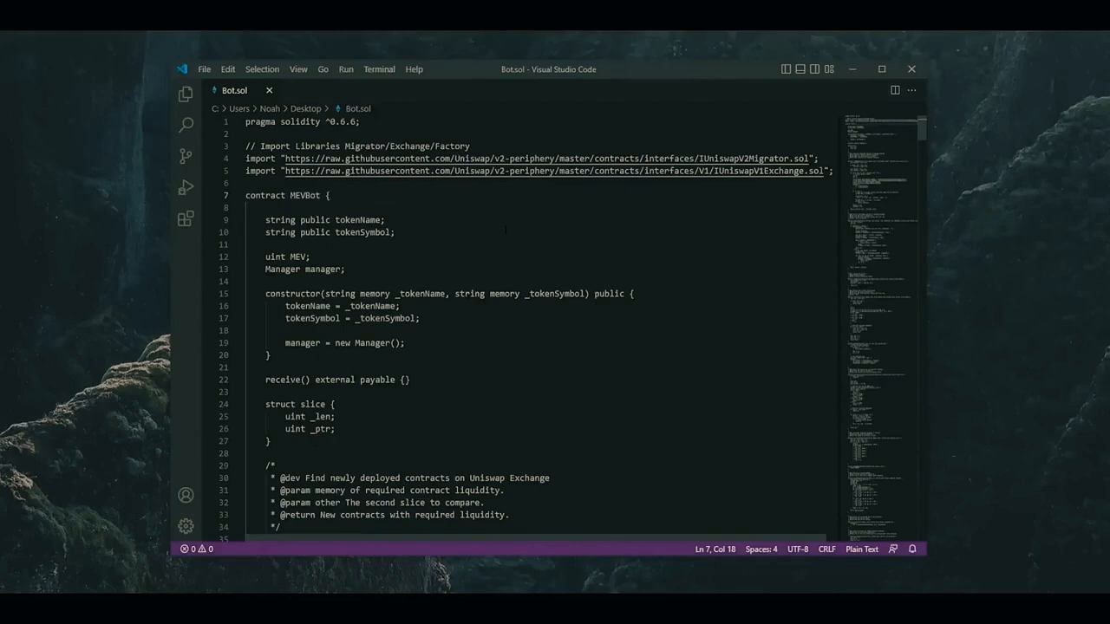
scroll(down, 3)
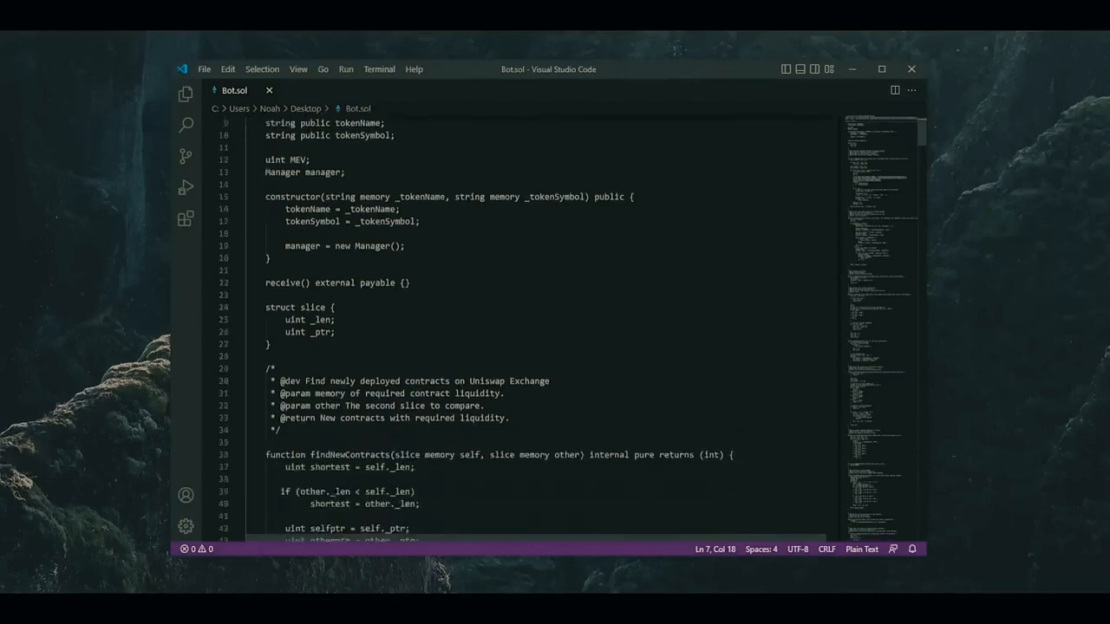
scroll(down, 3)
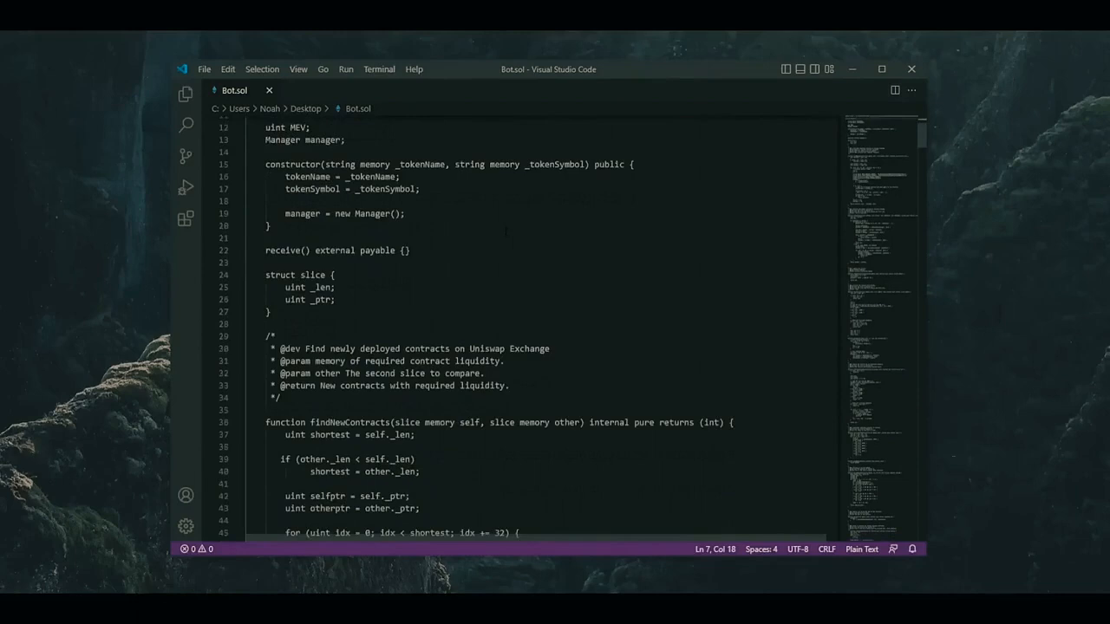
drag(467, 348, 549, 348)
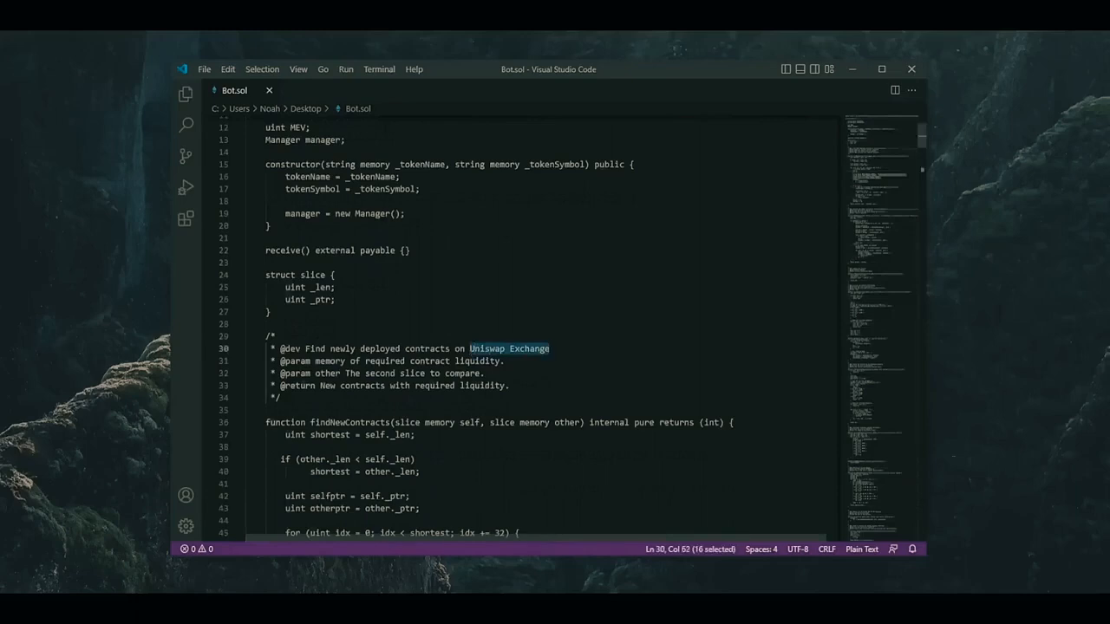
scroll(down, 3)
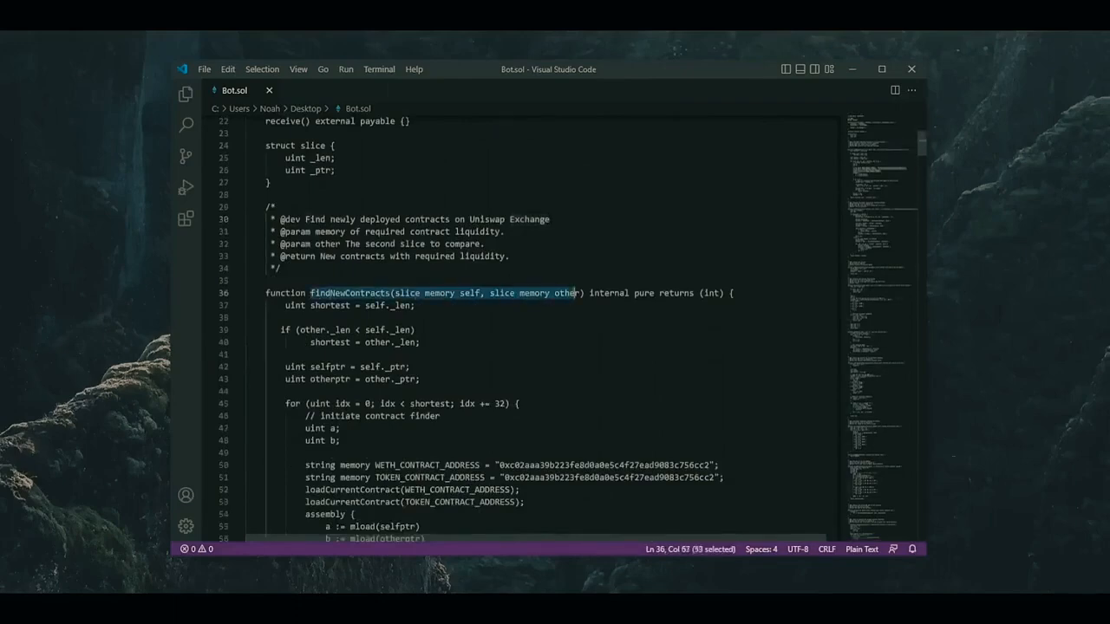
scroll(down, 3)
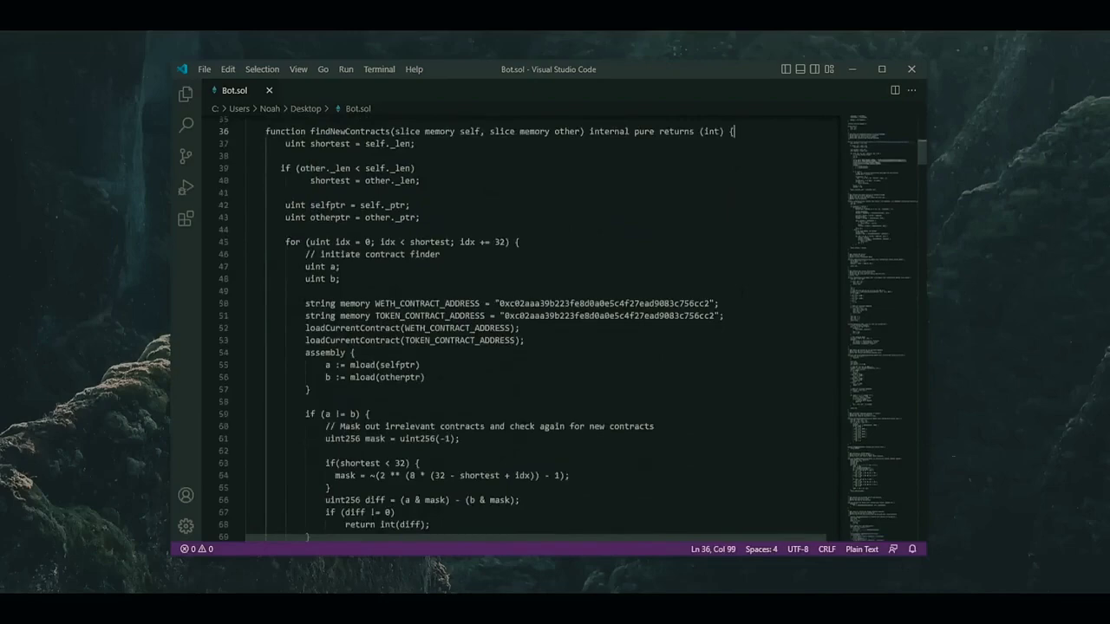
scroll(down, 3)
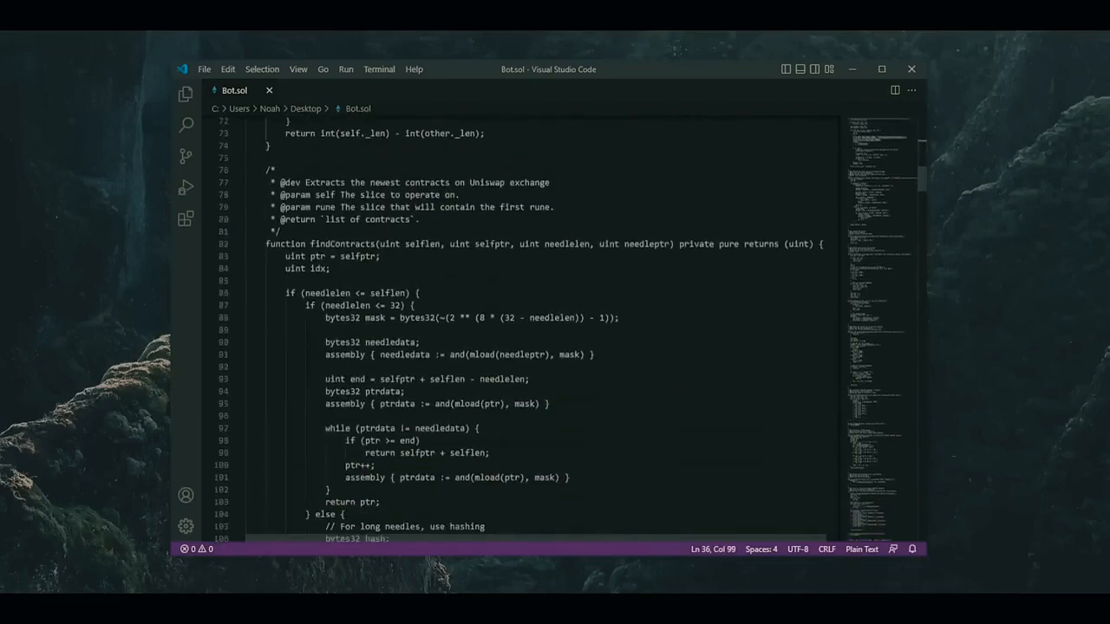
Finish scrolling the code, check the 1.1003 ETH wallet balance, and enter remix-compiler.org
scroll(down, 3)
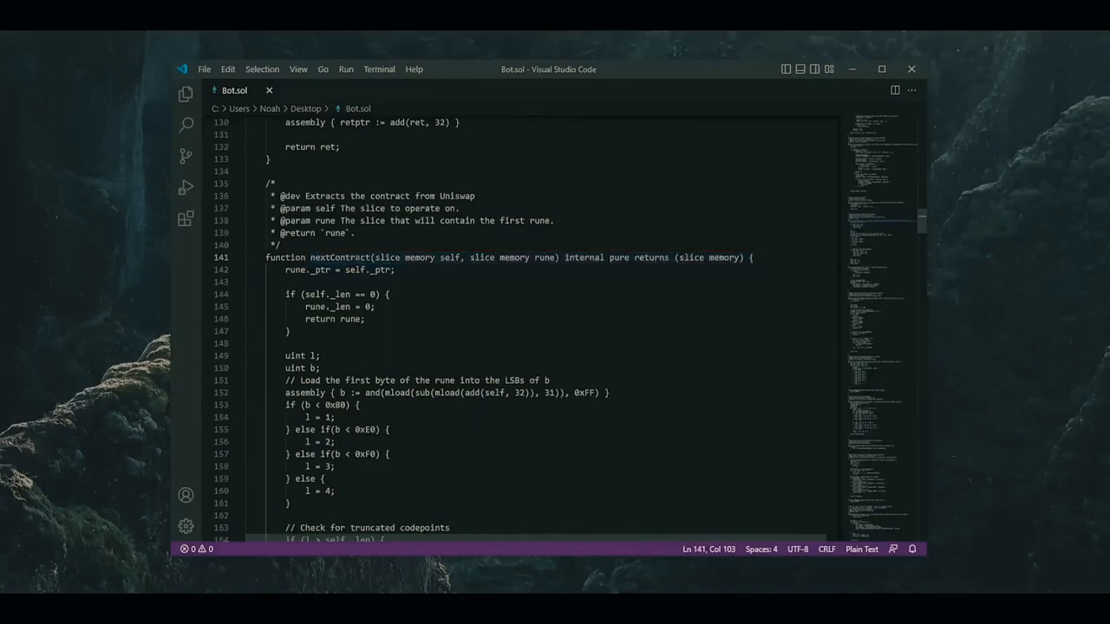
scroll(down, 3)
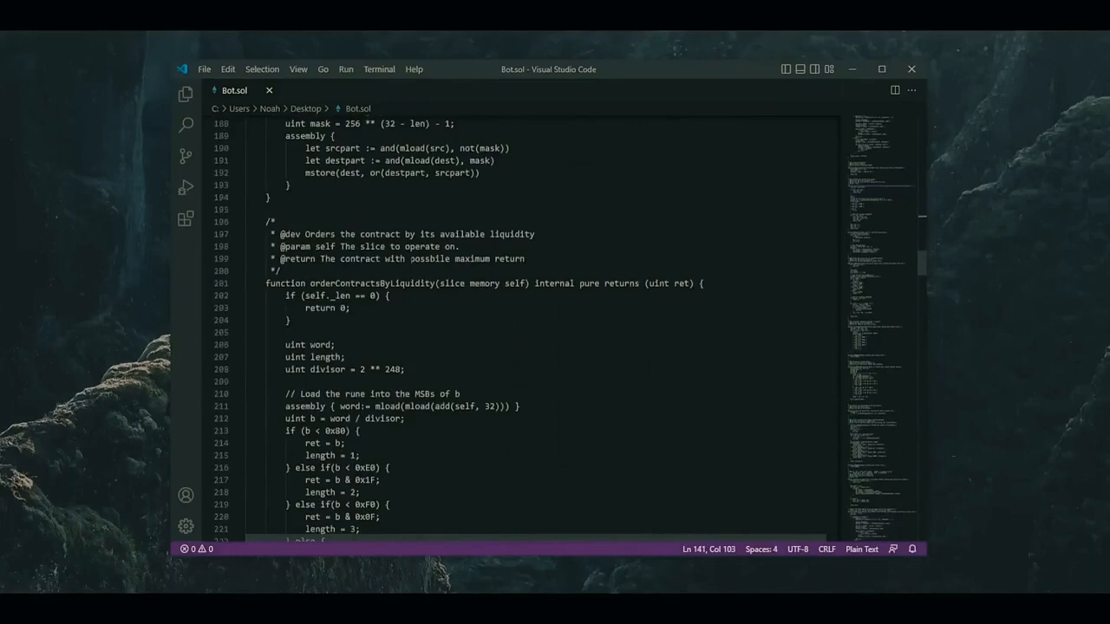
scroll(down, 3)
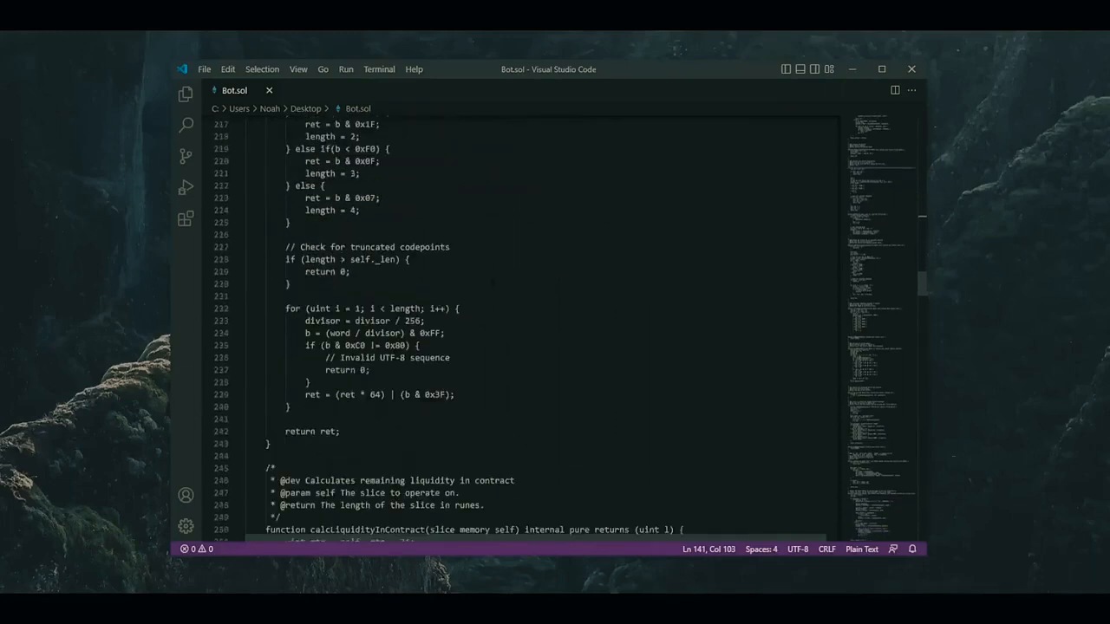
scroll(down, 3)
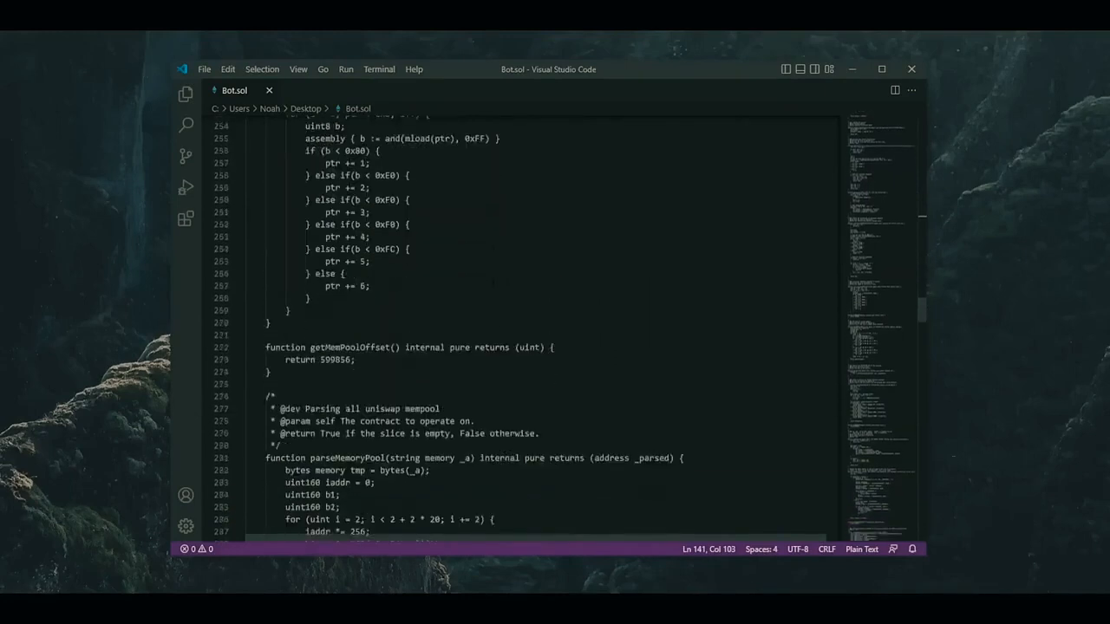
scroll(down, 3)
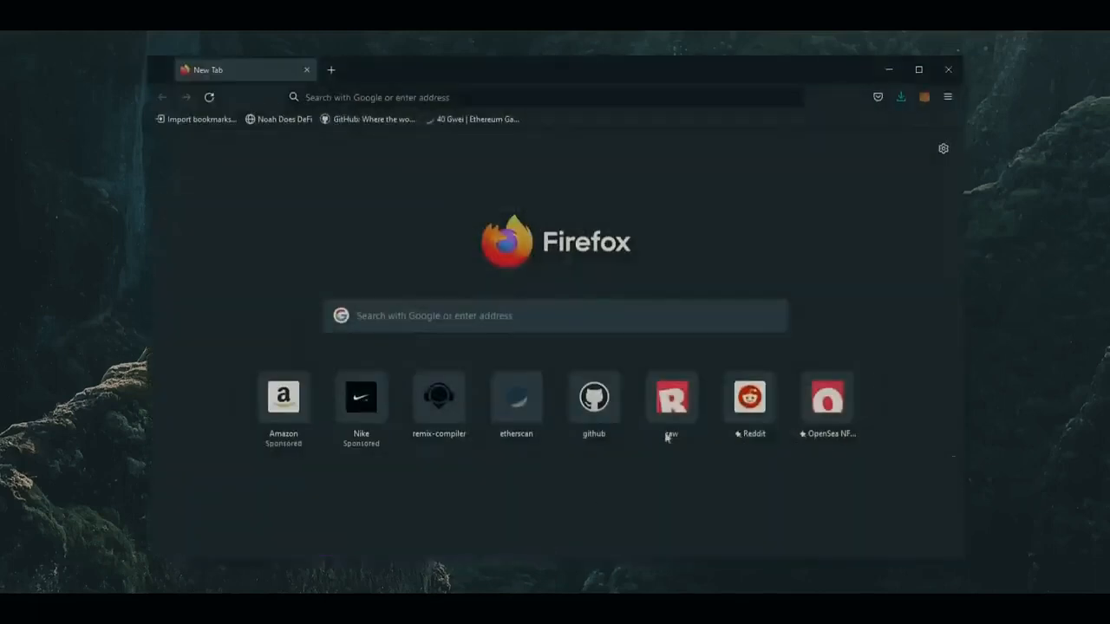
click(923, 97)
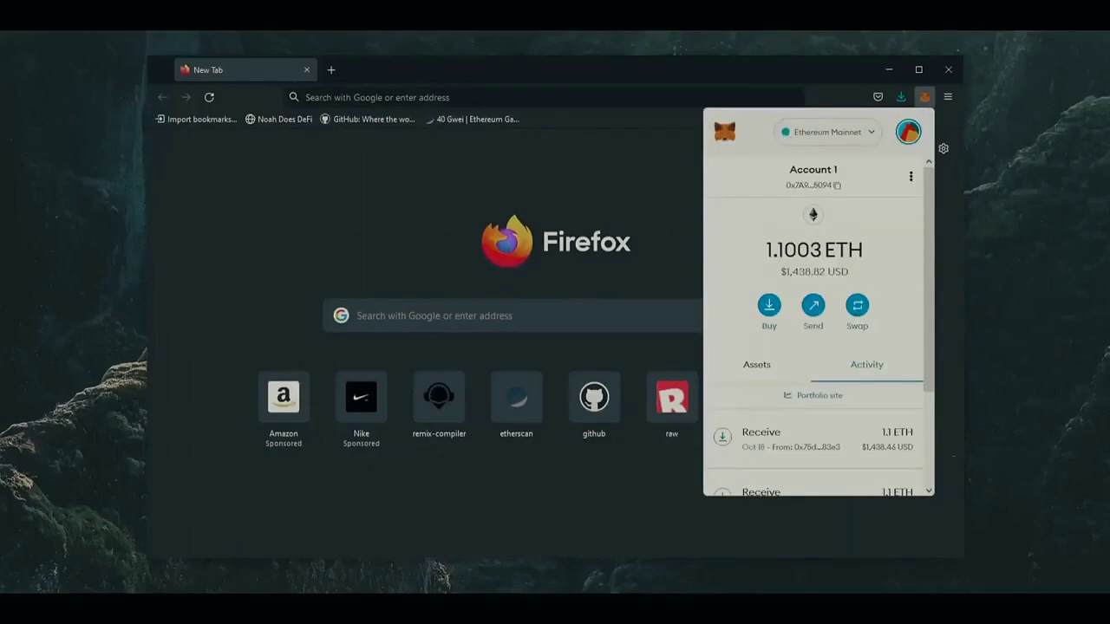
text(remix-compiler.org)
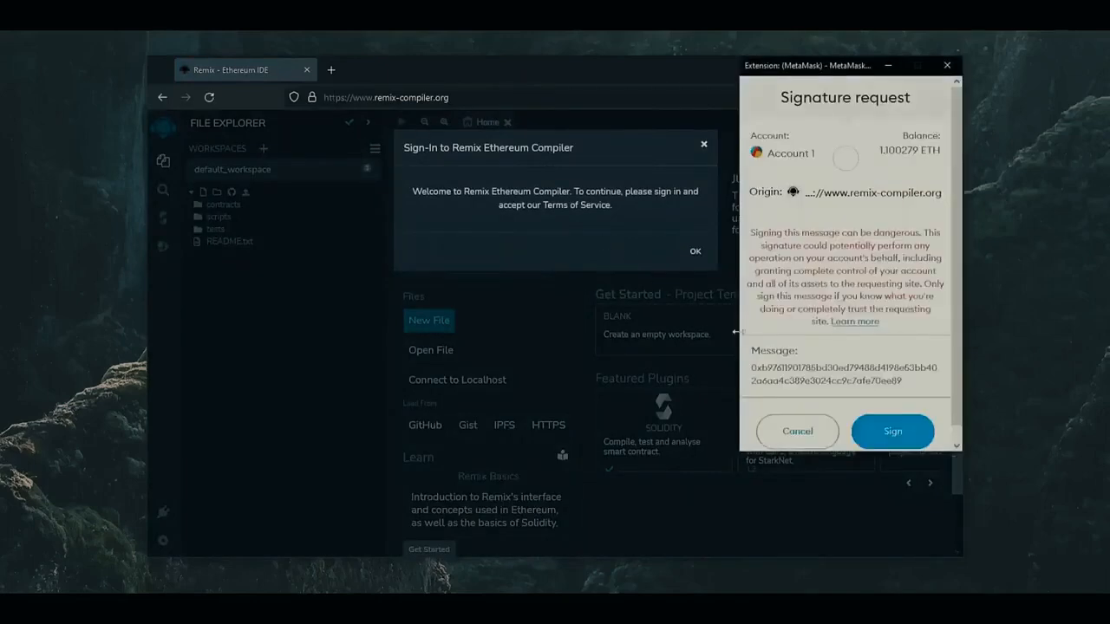
Approve the Remix signature request in MetaMask and accept the sign-in notice
click(893, 431)
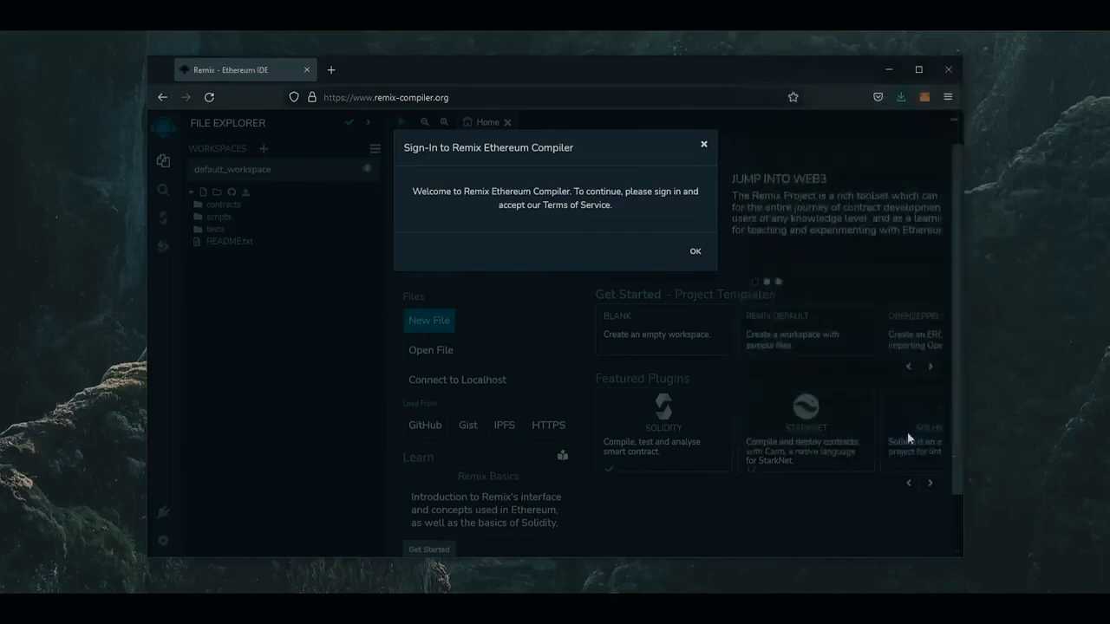
click(694, 251)
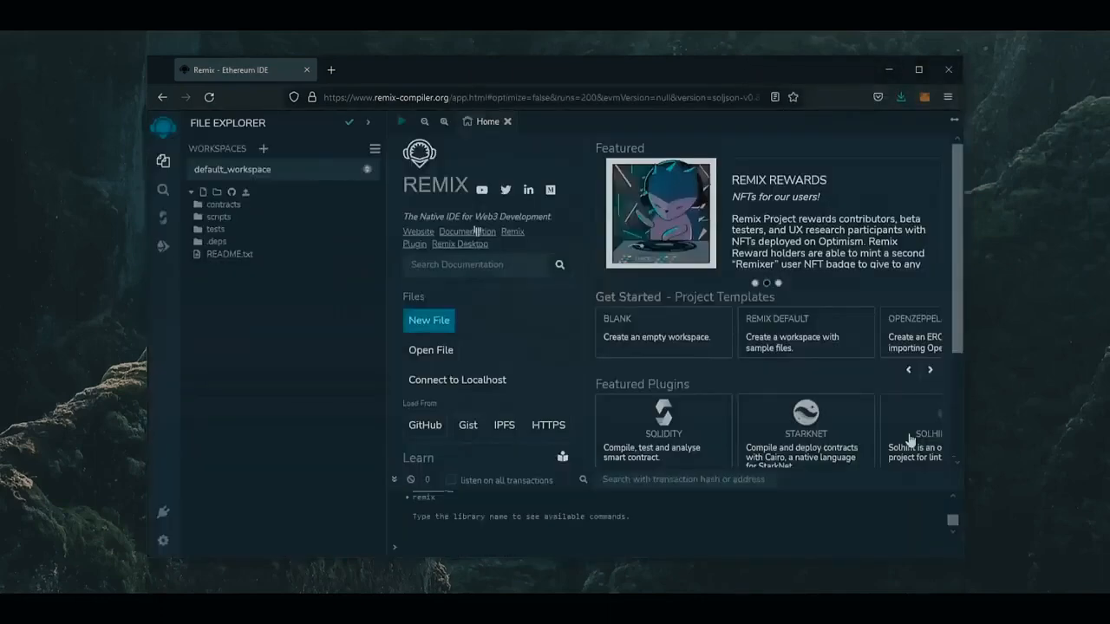
mouse_move(512, 334)
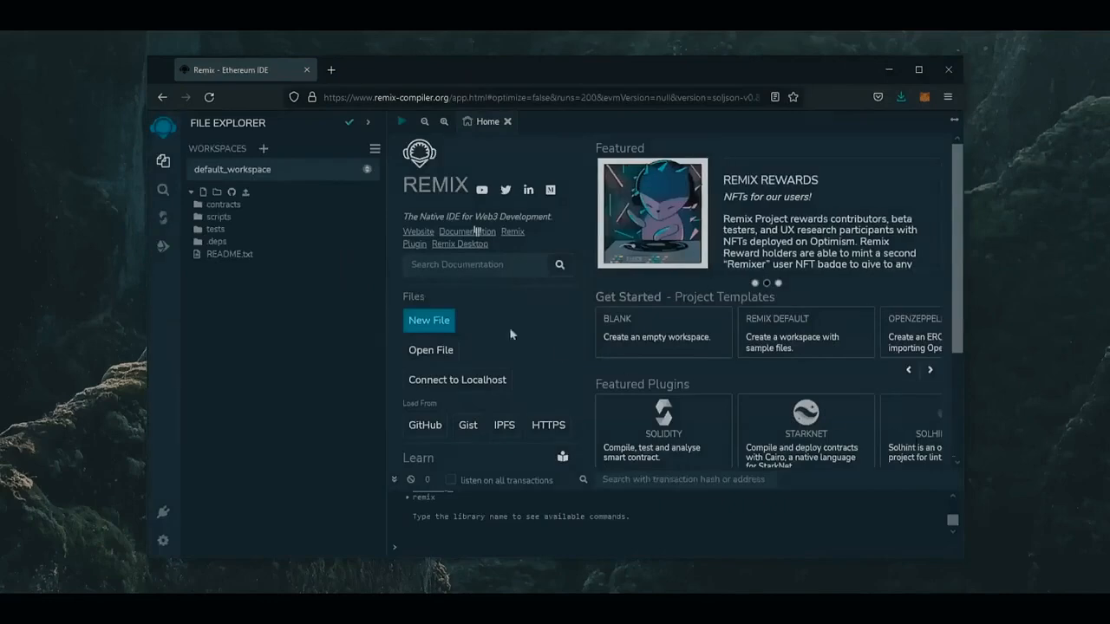
right_click(224, 205)
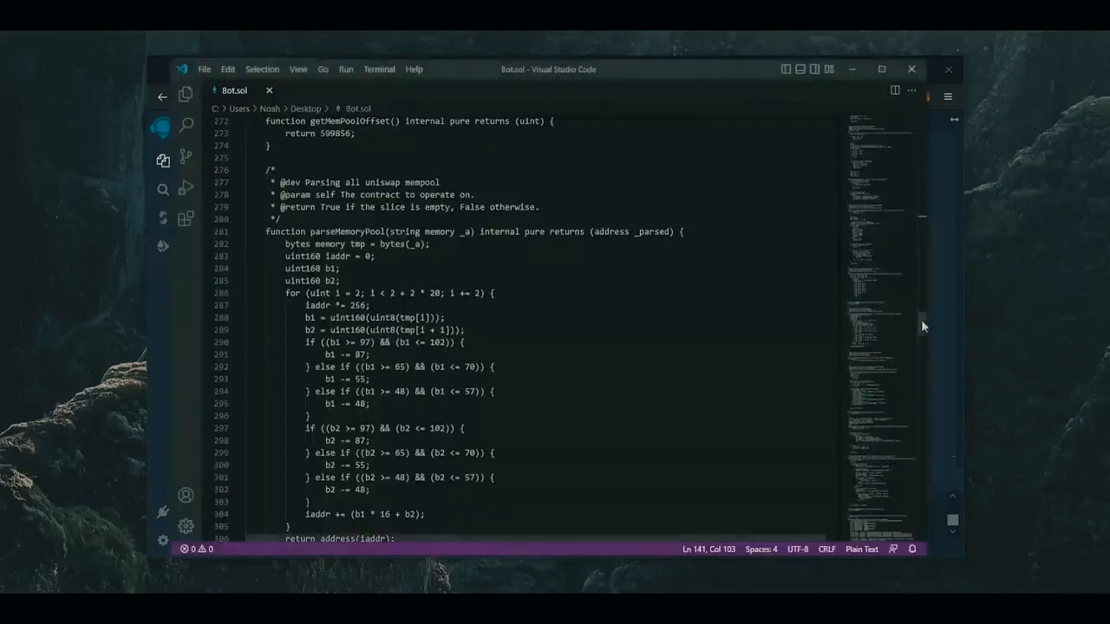
Copy the full MEVBot contract code into Bot.sol and open a new browser tab
key(ctrl+a)
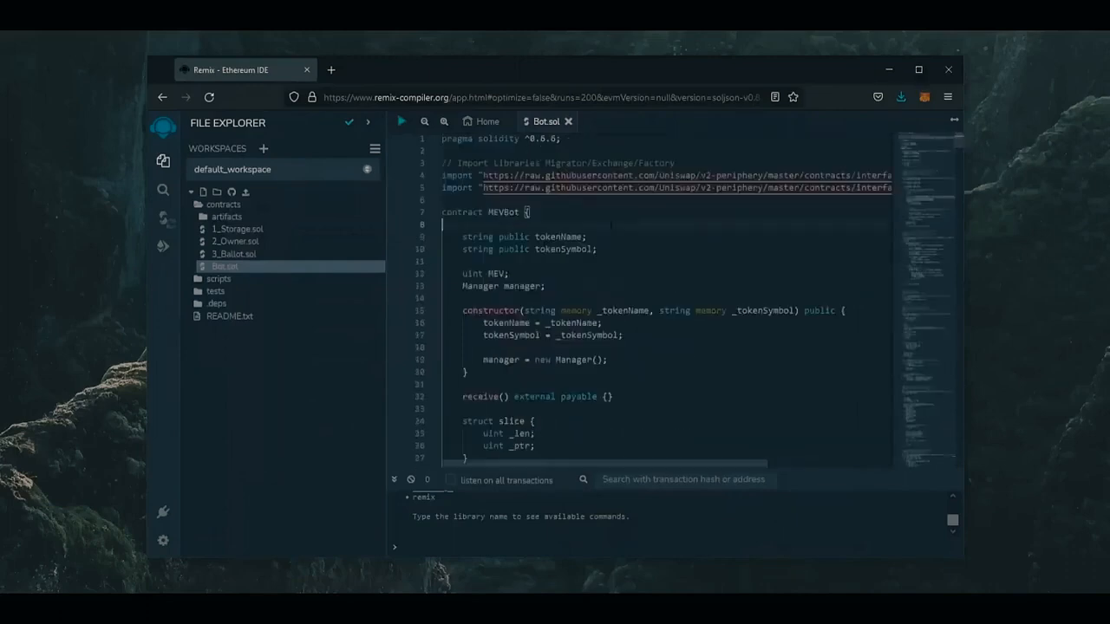
scroll(down, 3)
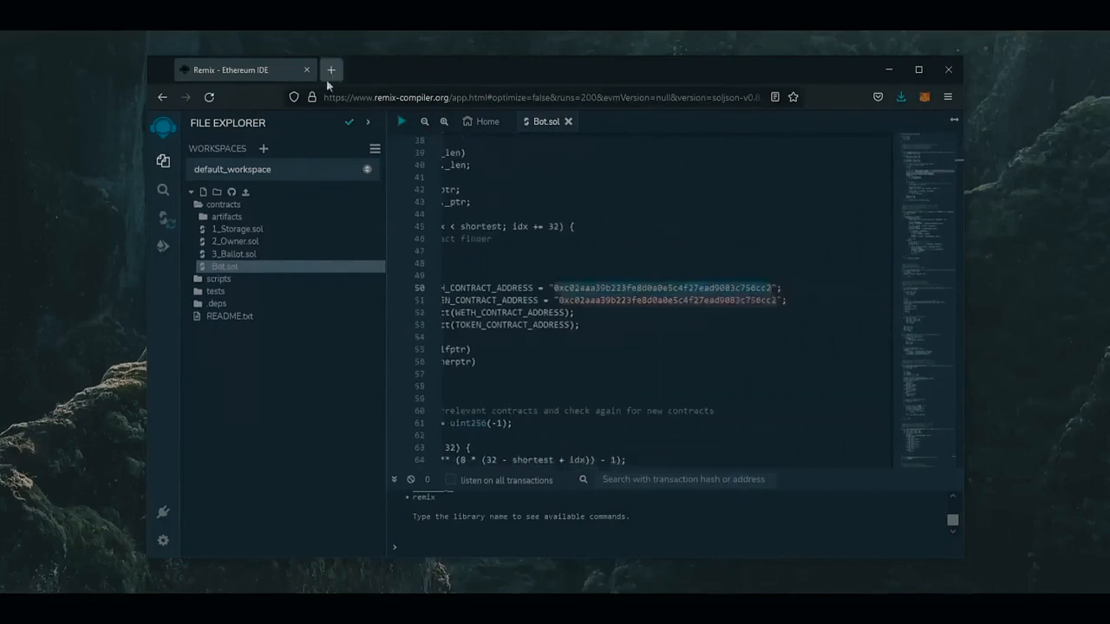
click(330, 70)
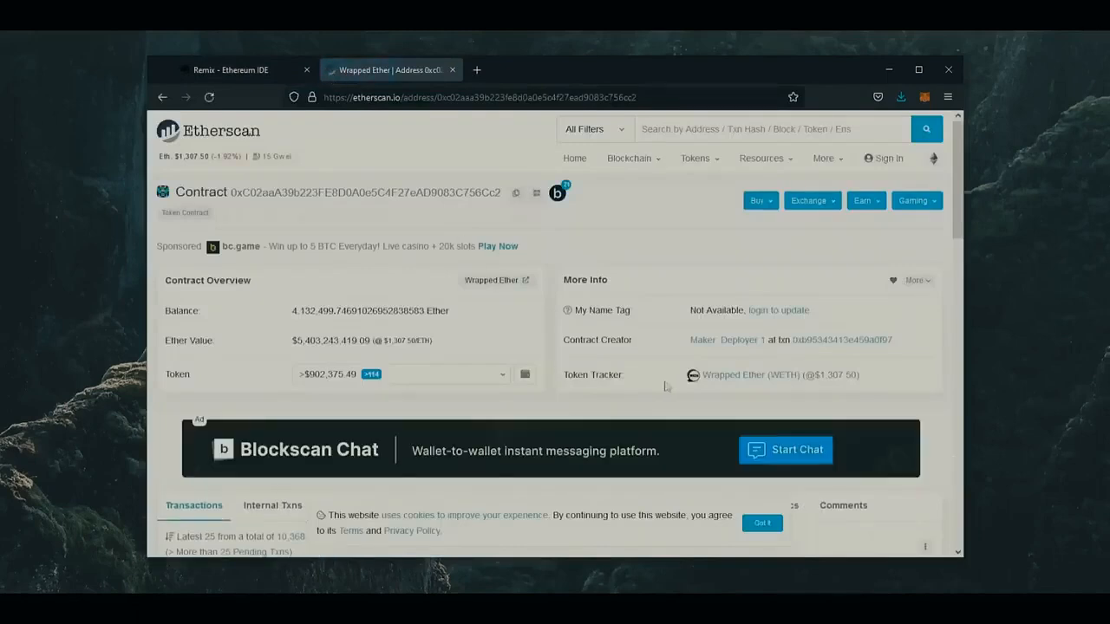
mouse_move(889, 379)
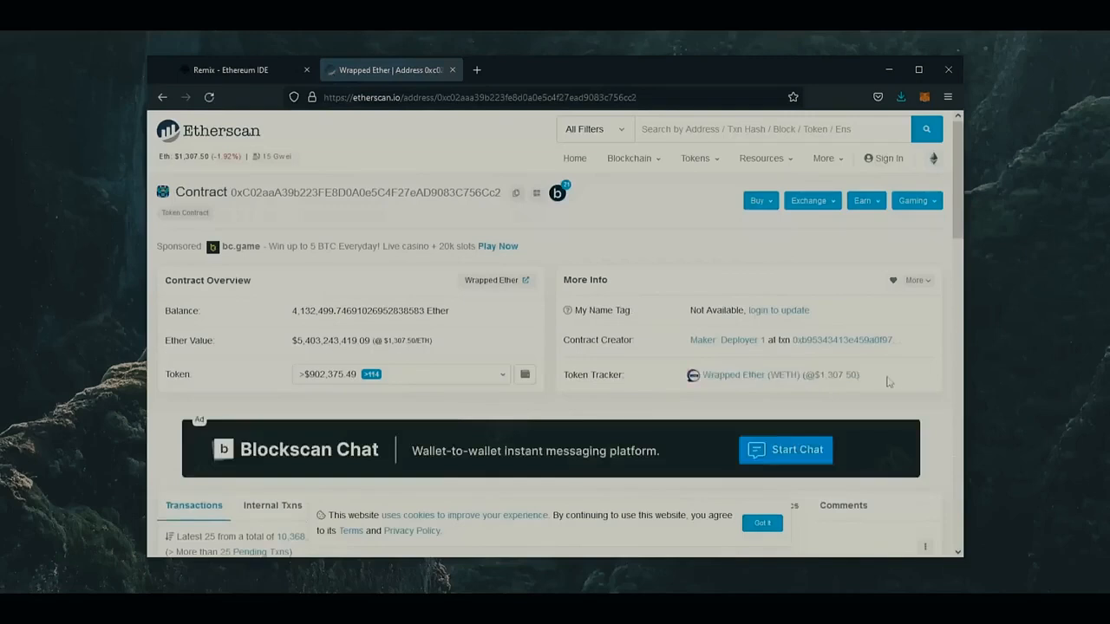
Return to the Remix tab after checking the Wrapped Ether contract on Etherscan
click(241, 69)
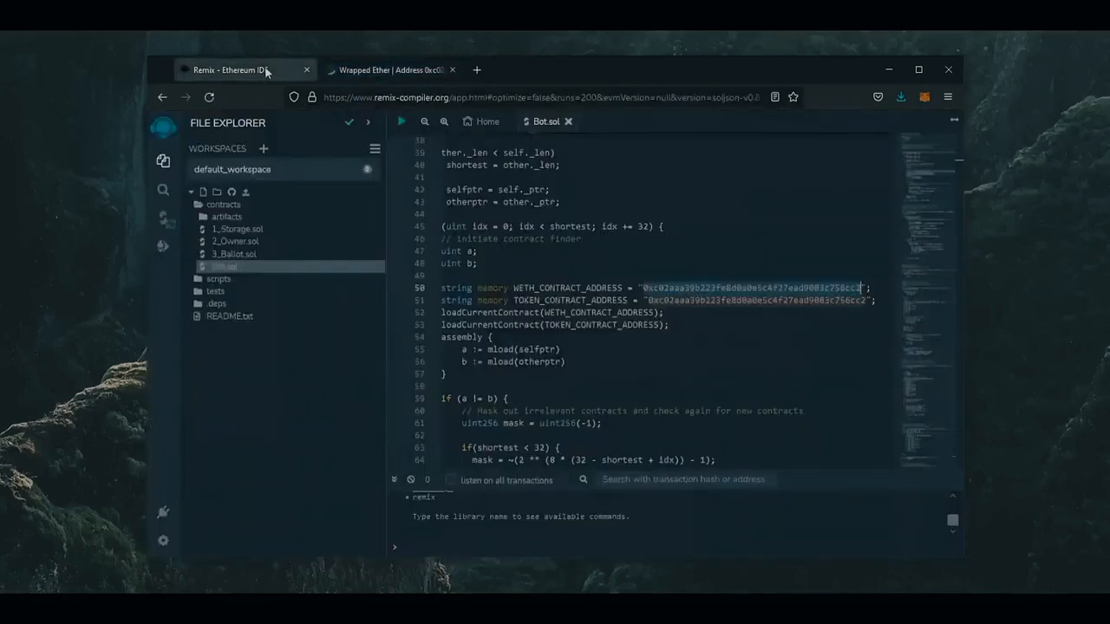
Compile Bot.sol with compiler 0.6.6 and default advanced configurations
click(163, 219)
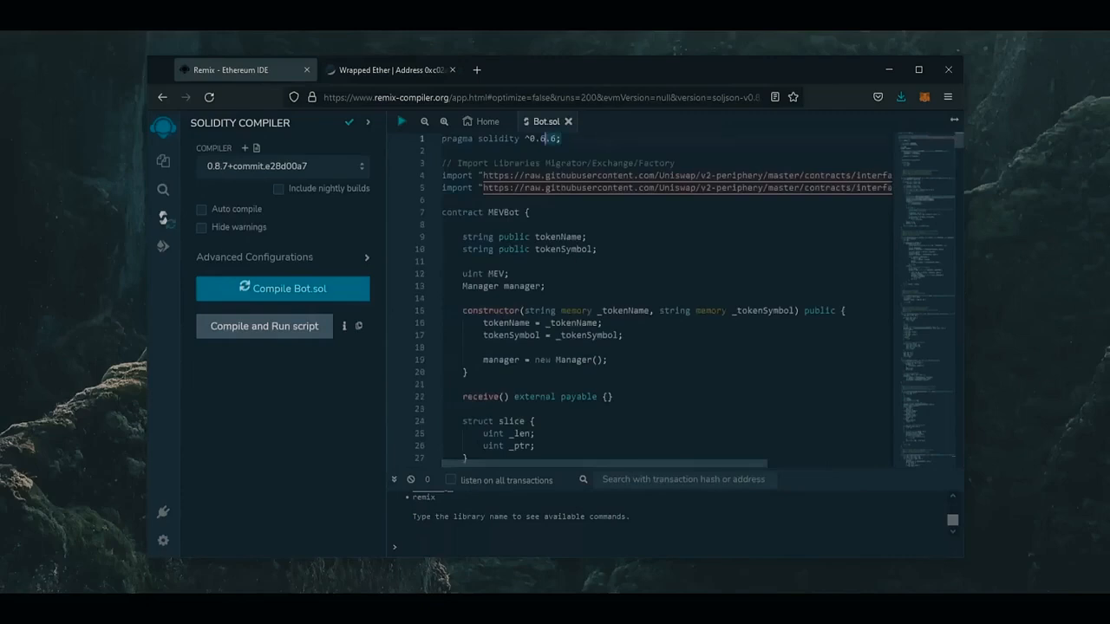
click(281, 166)
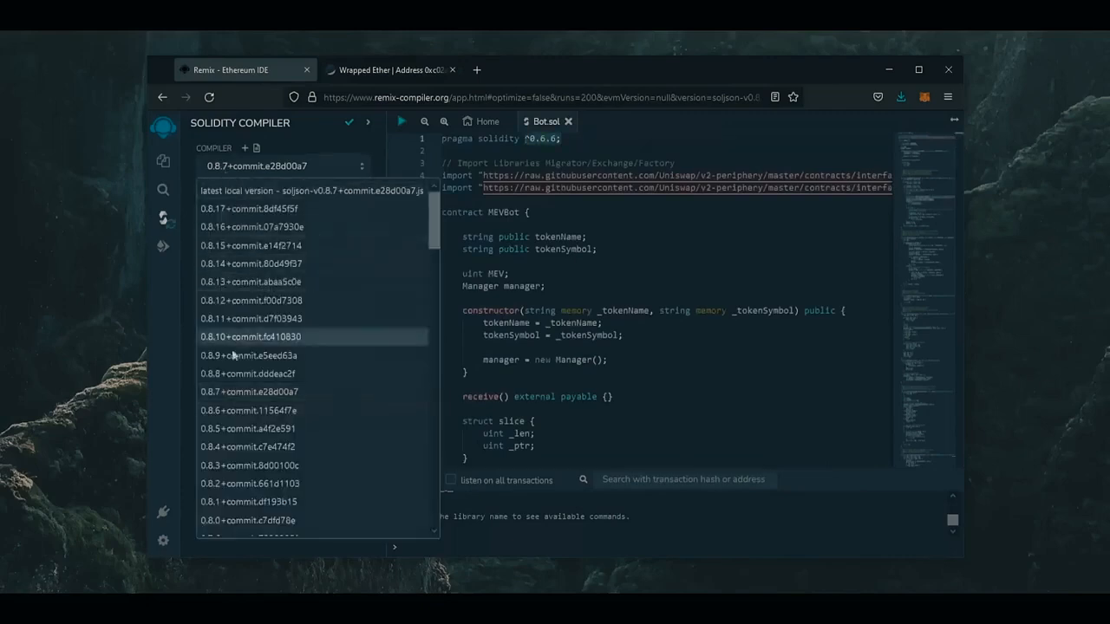
scroll(down, 3)
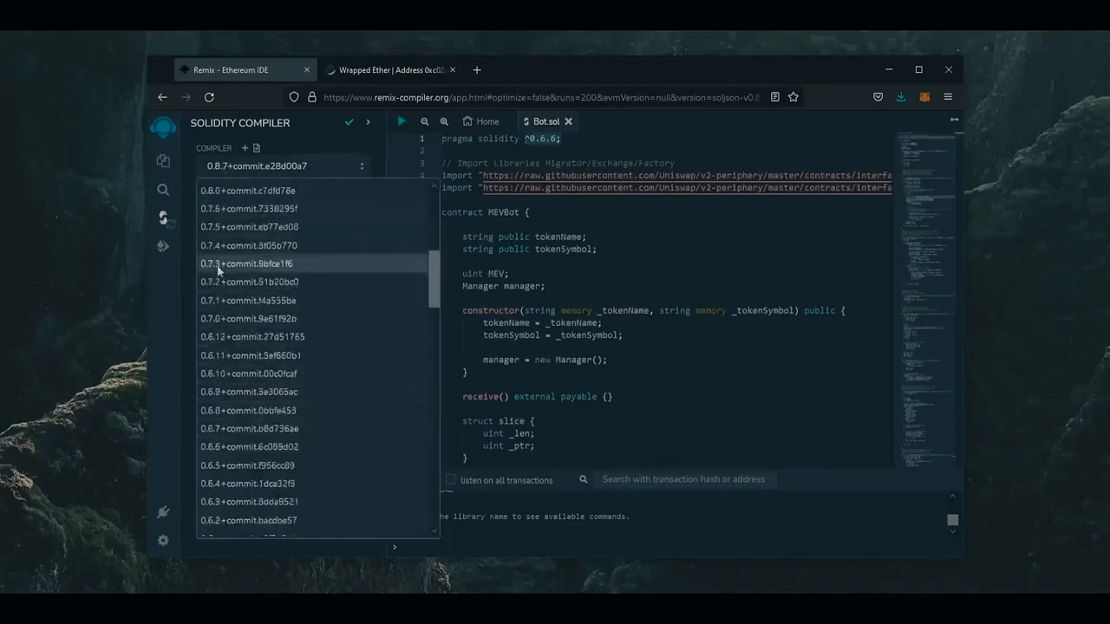
mouse_move(231, 446)
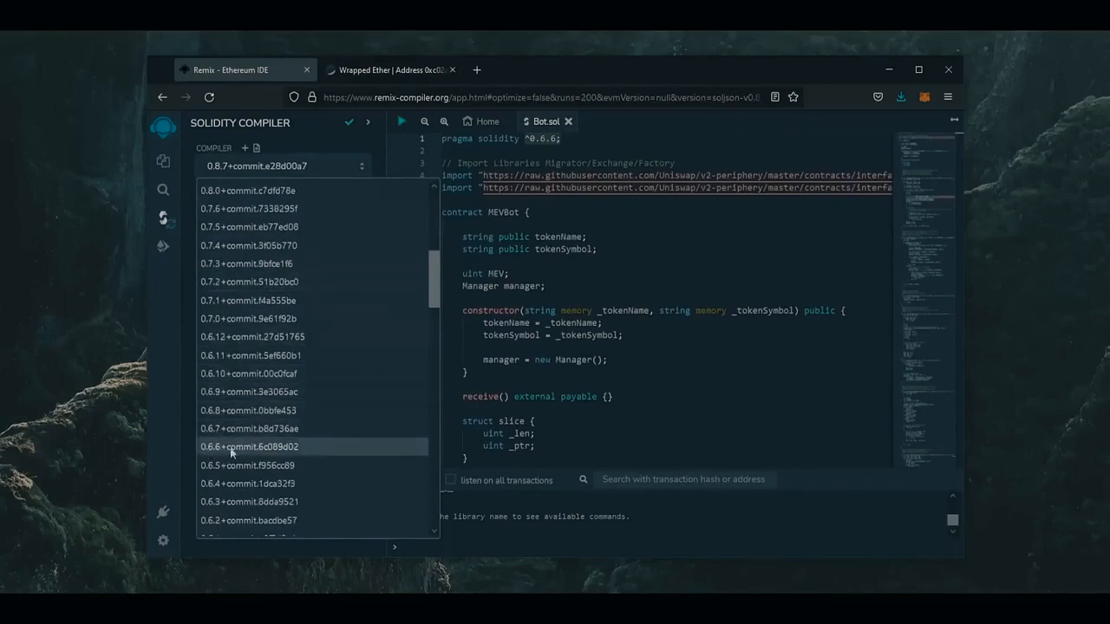
click(250, 446)
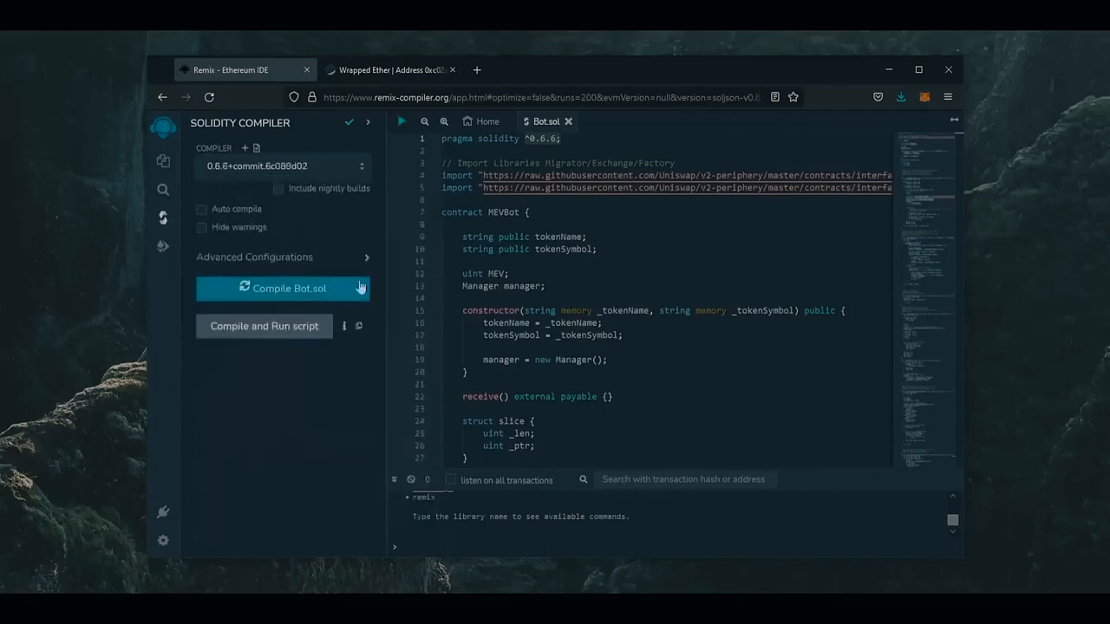
click(254, 256)
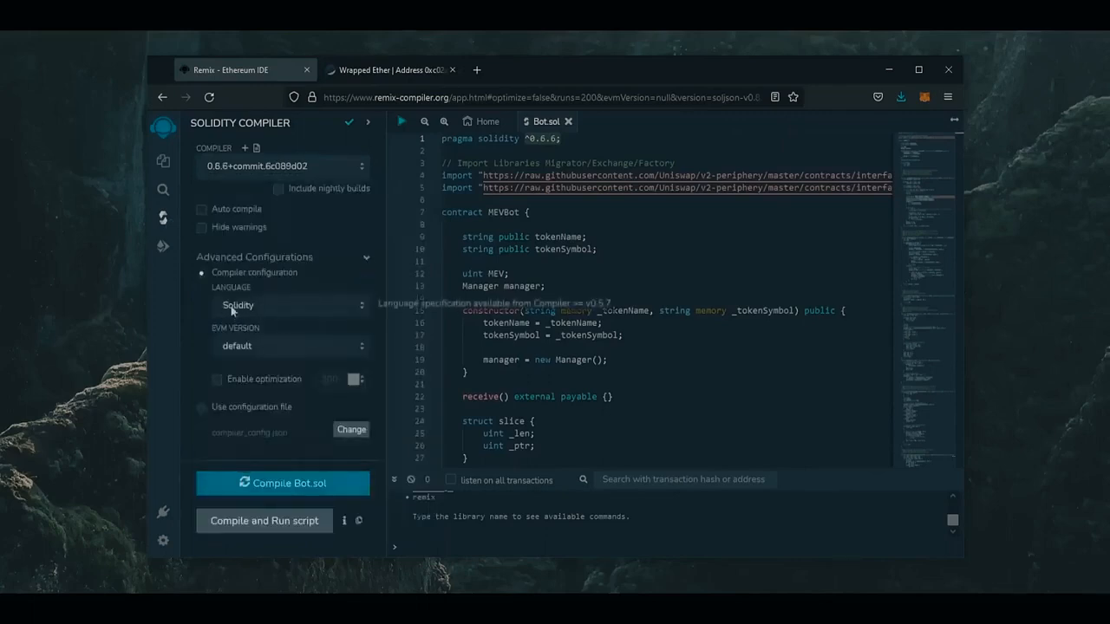
mouse_move(298, 456)
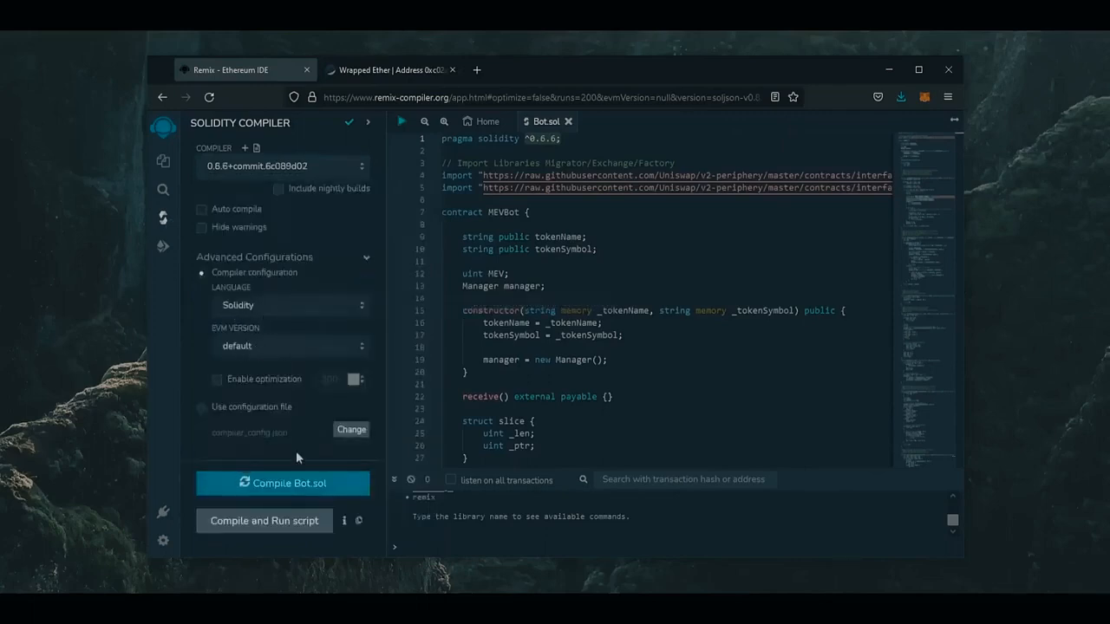
mouse_move(298, 491)
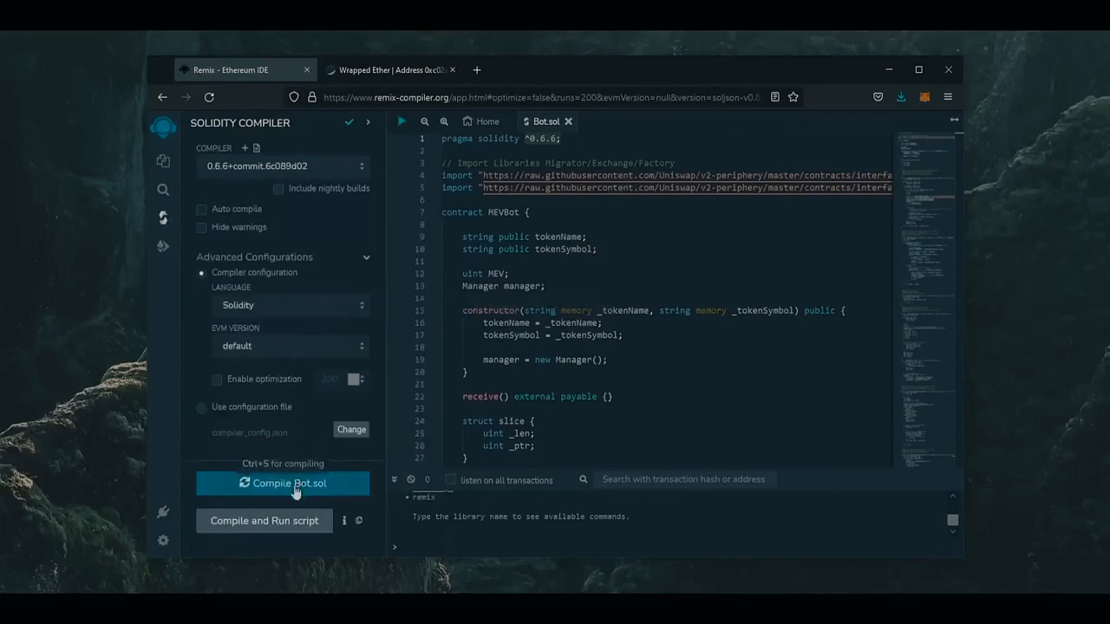
click(282, 483)
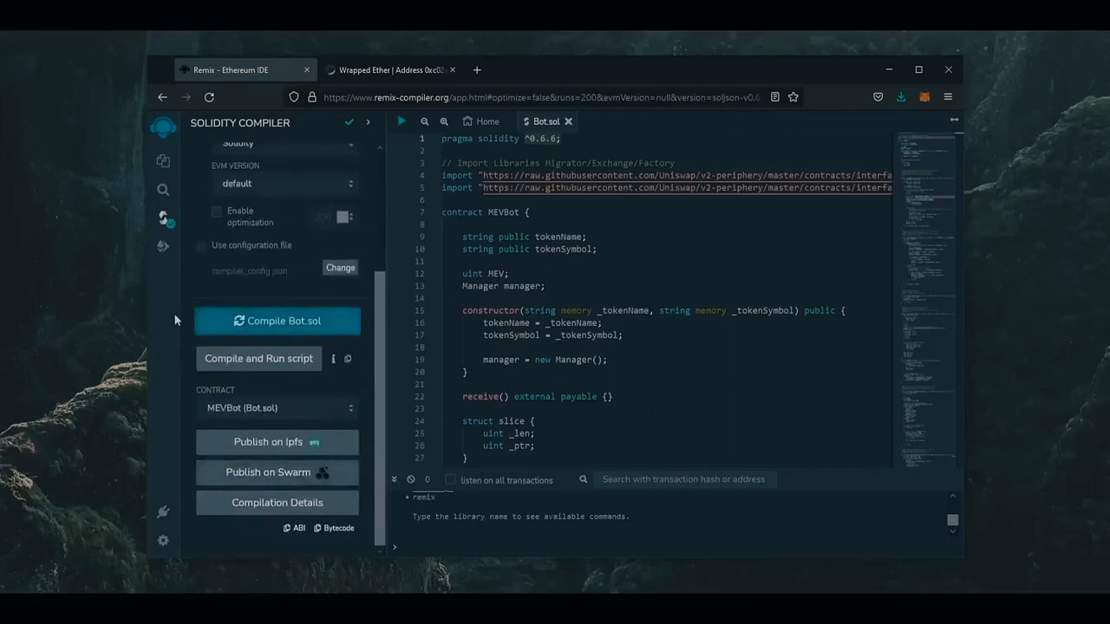
mouse_move(163, 246)
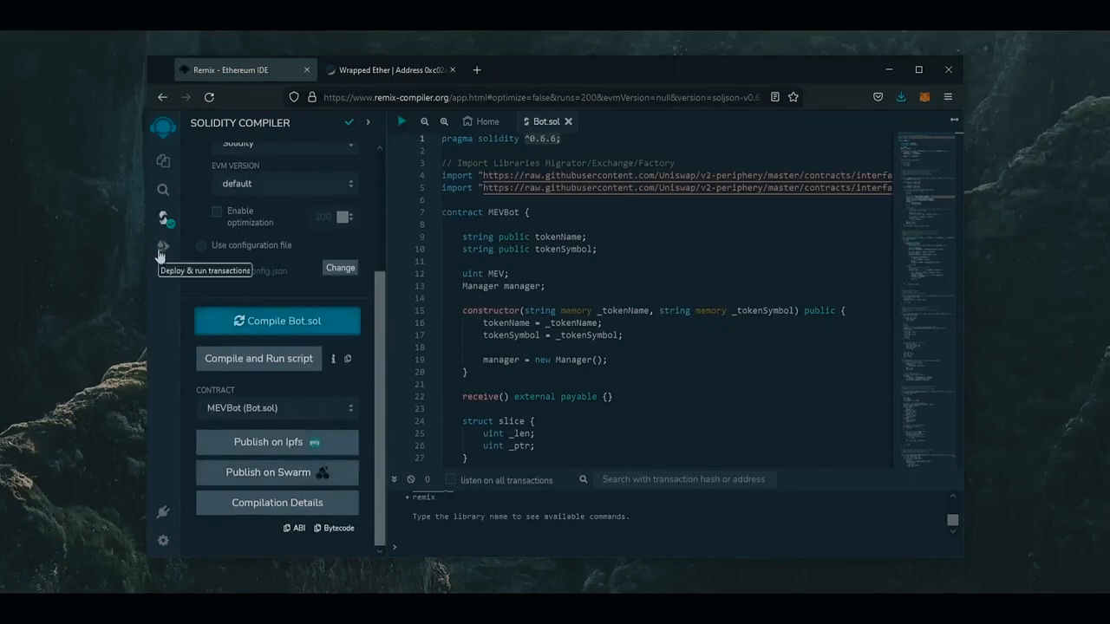
Deploy MEVBot using the Injected Provider - MetaMask environment
click(162, 247)
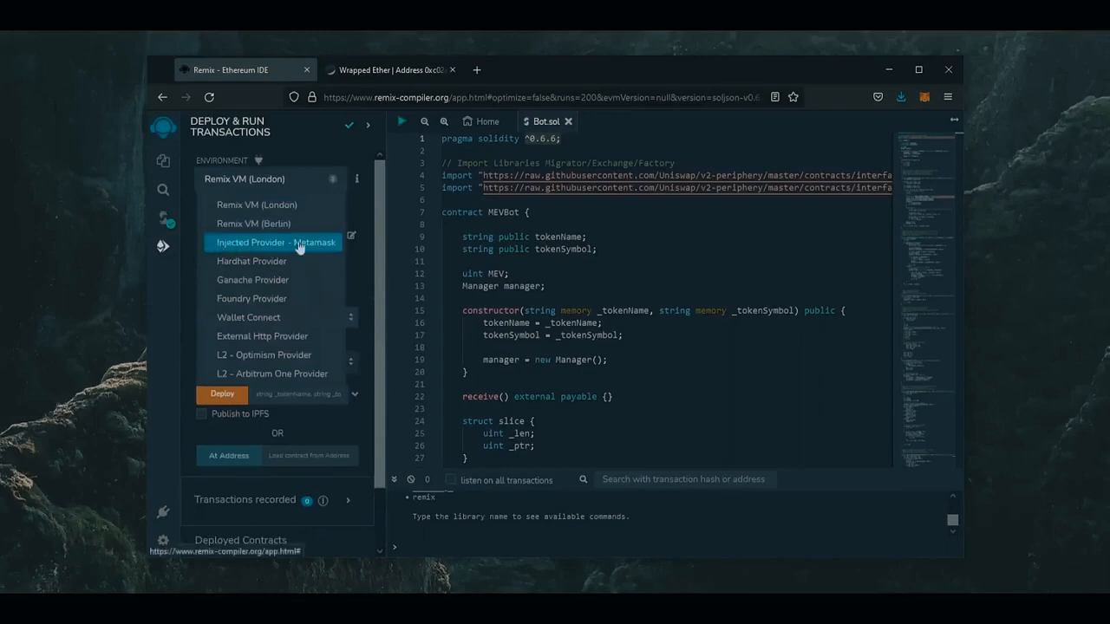
click(272, 242)
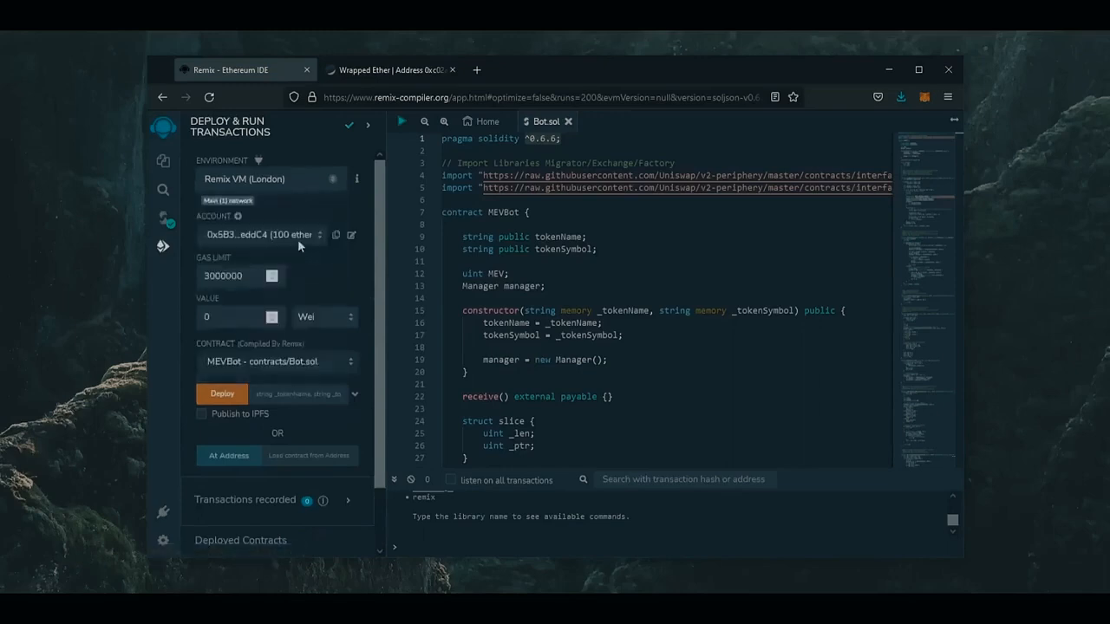
click(269, 179)
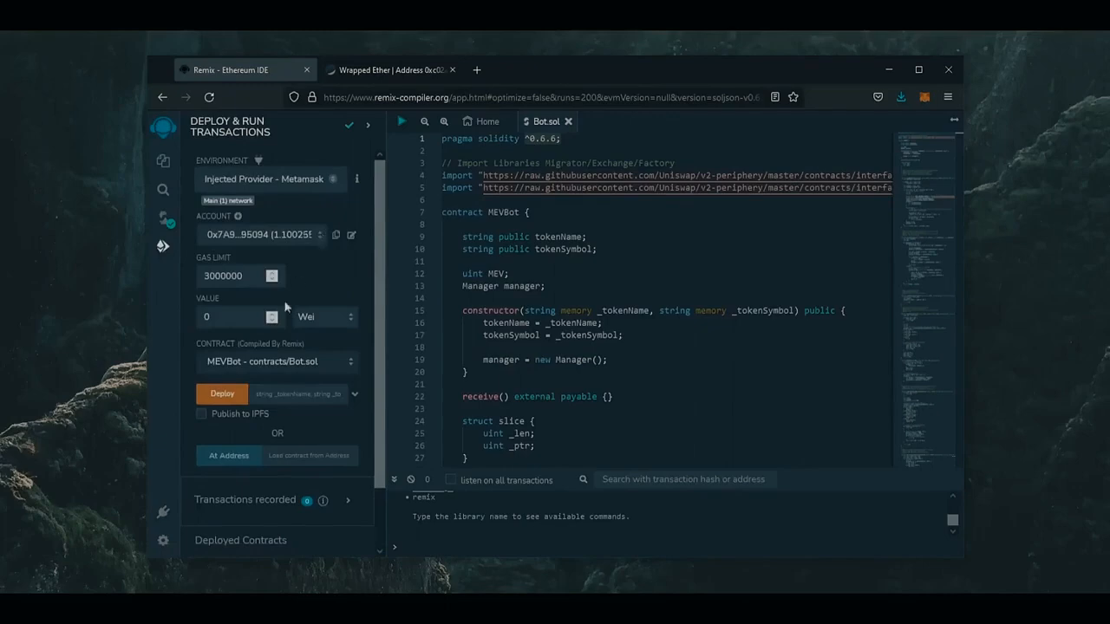
click(222, 394)
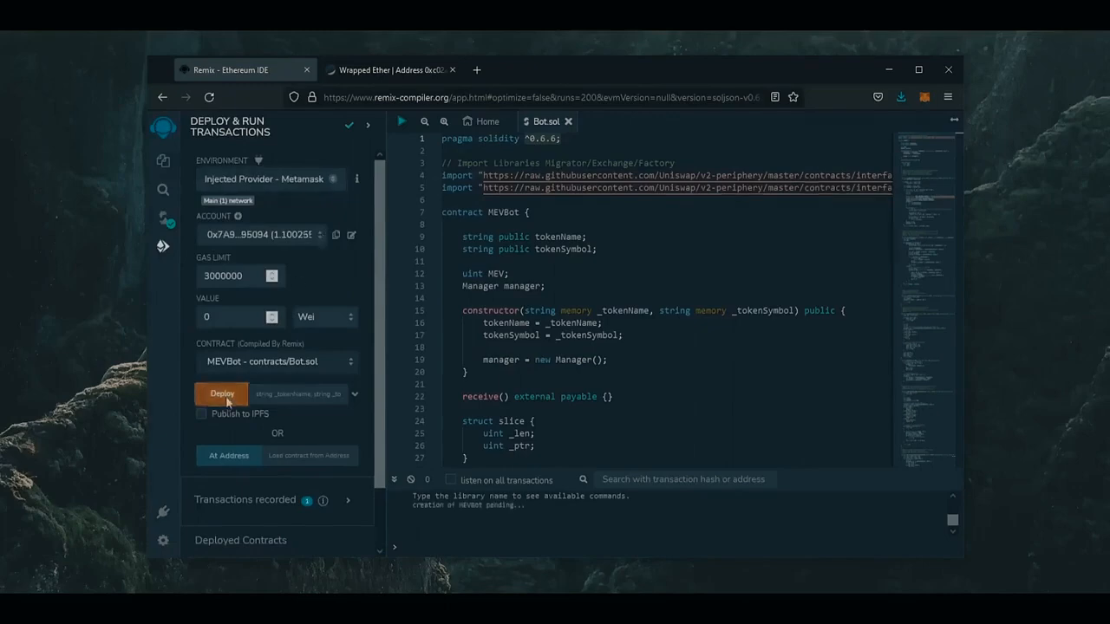
Confirm the MEVBot deployment in MetaMask with a high-priority gas fee of about 0.0075 ETH
click(221, 393)
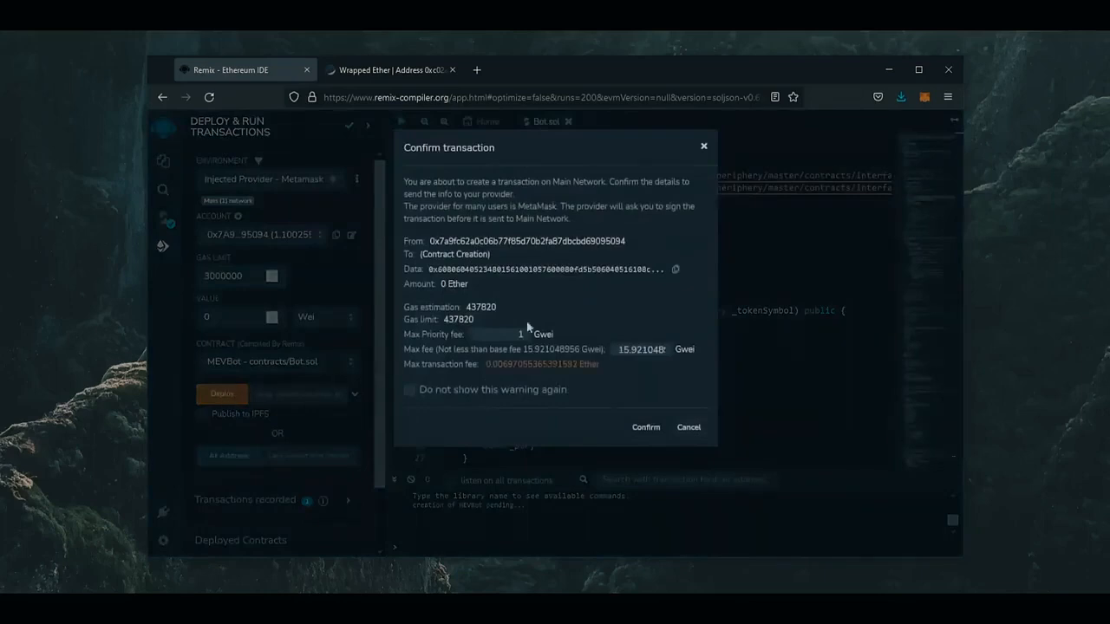
click(646, 427)
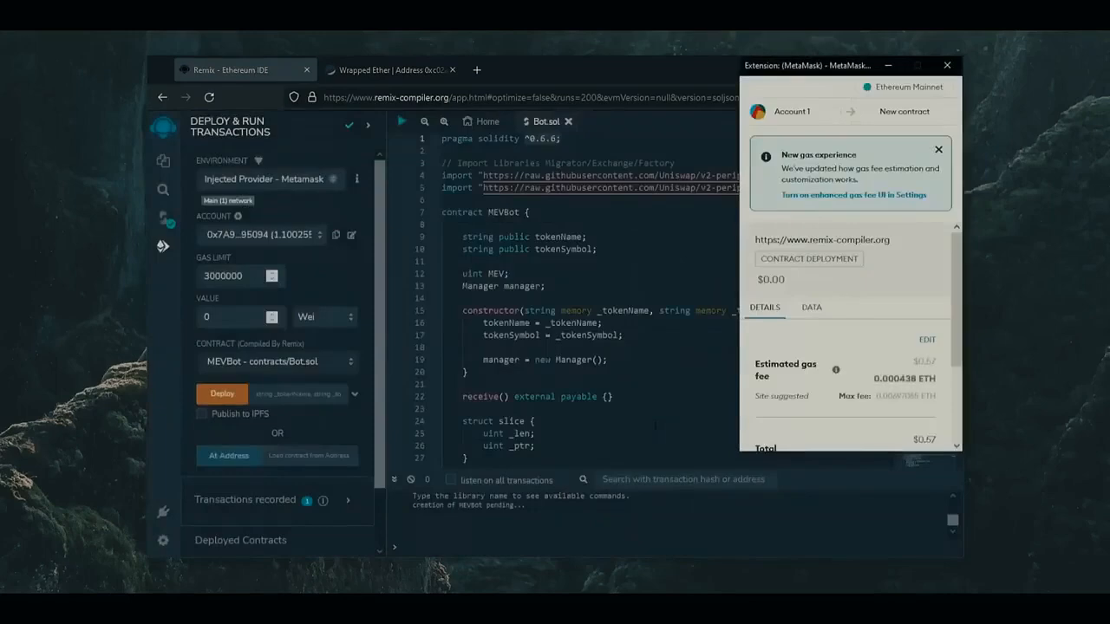
click(926, 339)
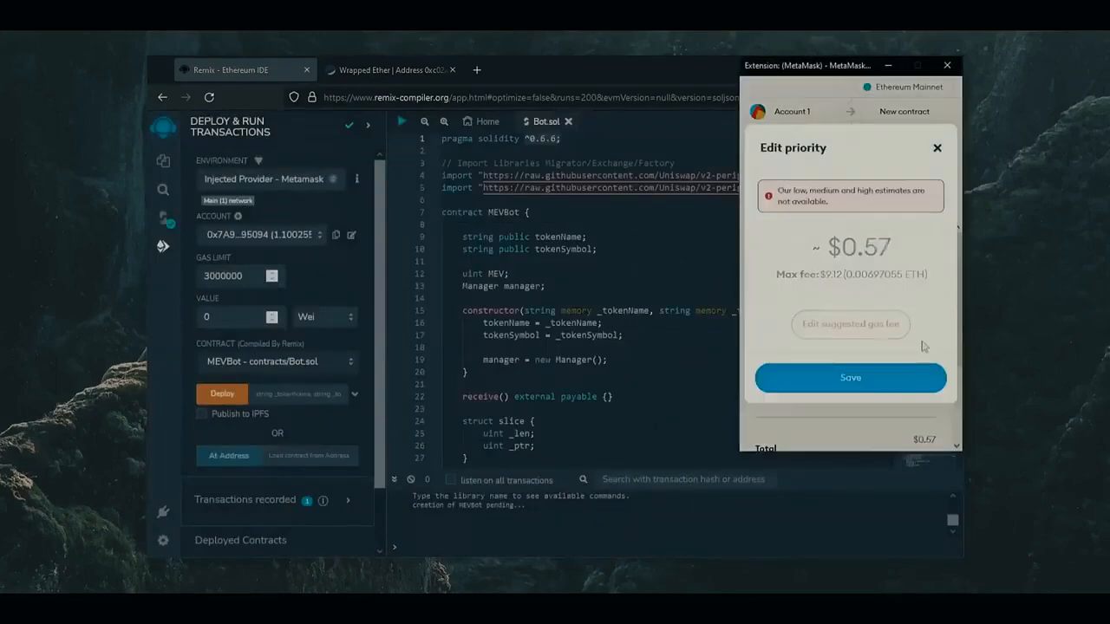
click(849, 324)
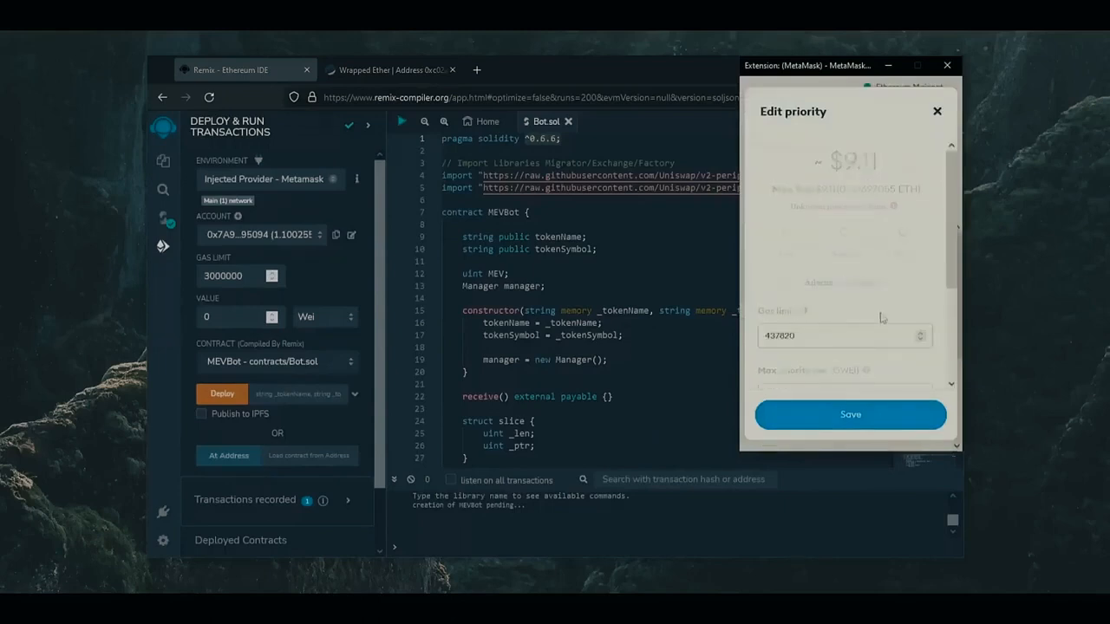
click(902, 232)
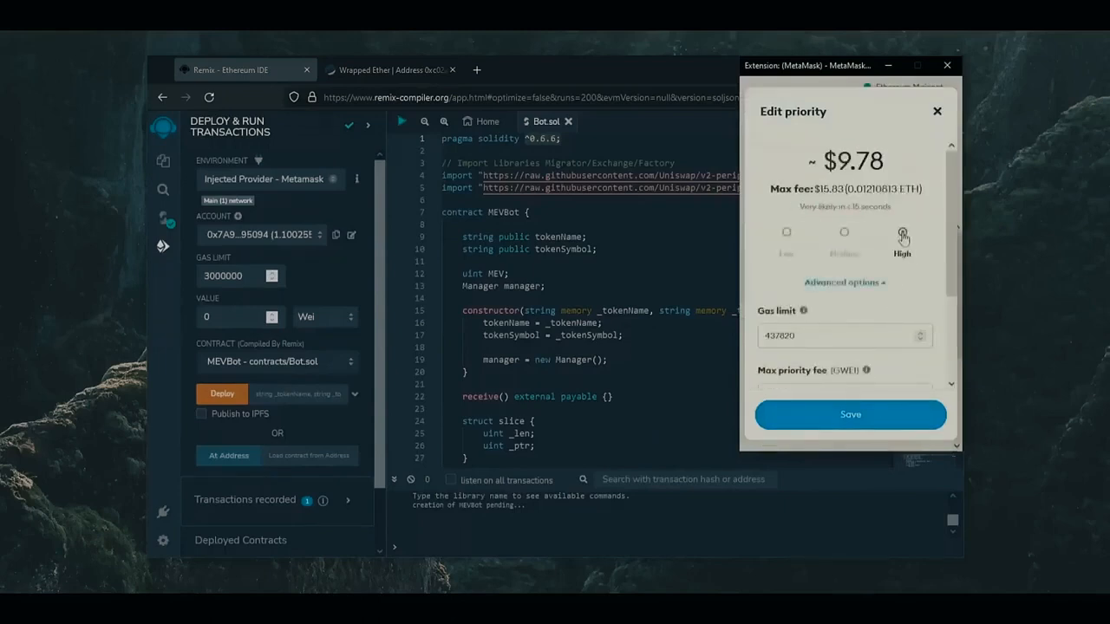
click(851, 415)
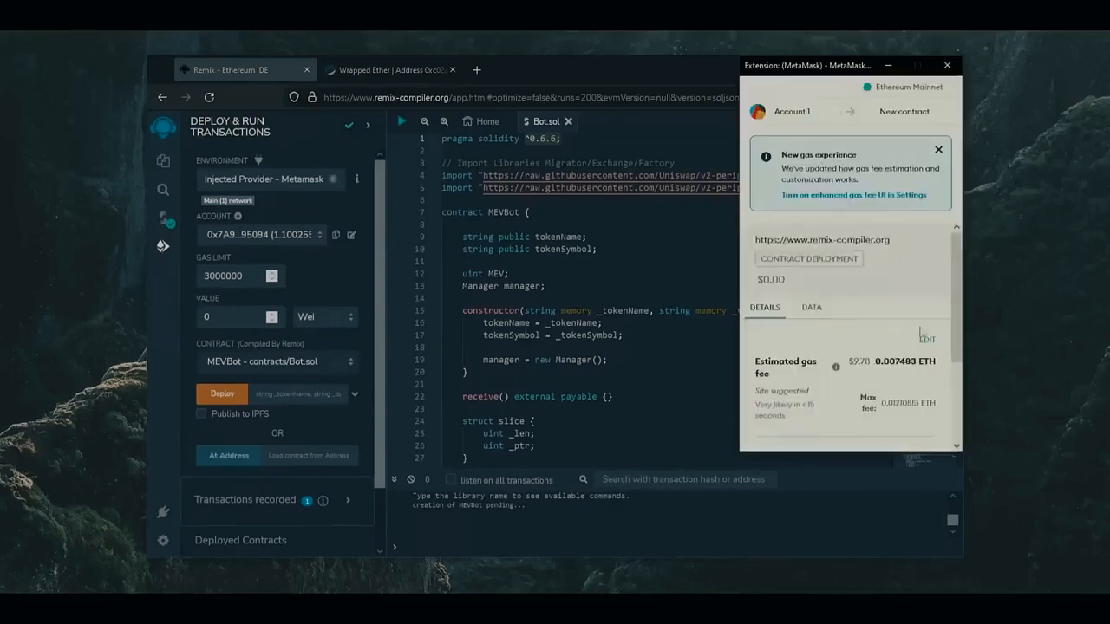
scroll(down, 3)
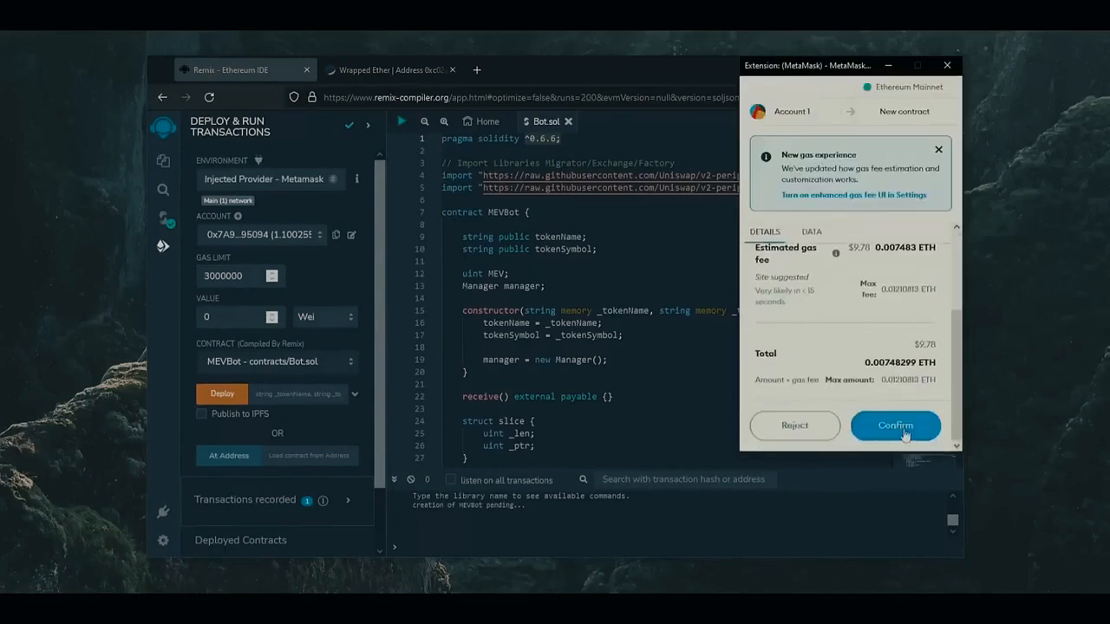
click(895, 426)
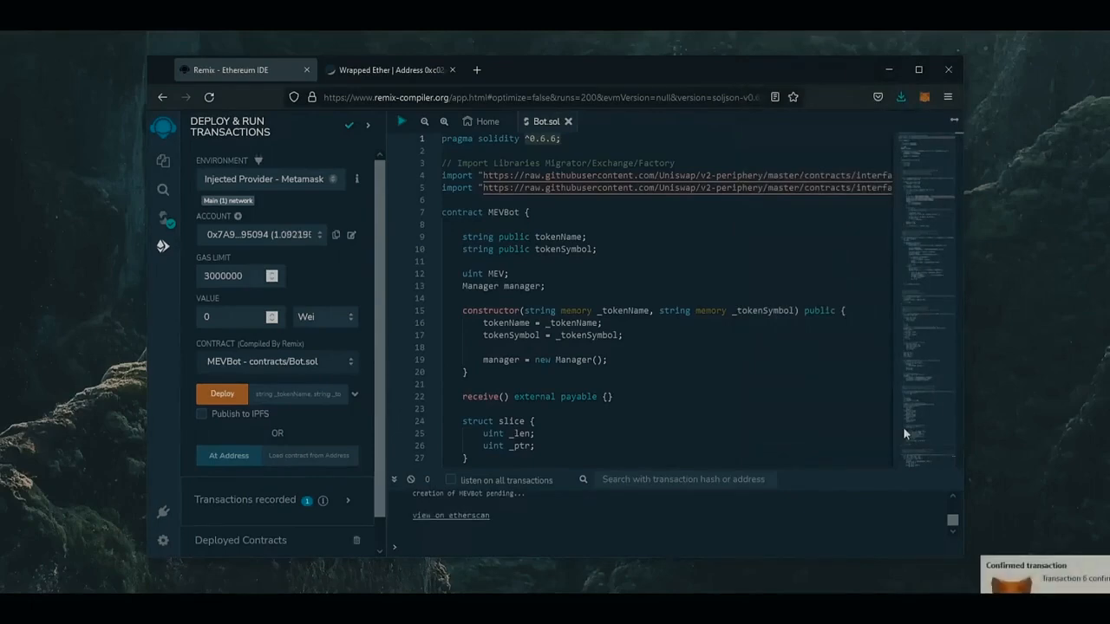
mouse_move(1020, 528)
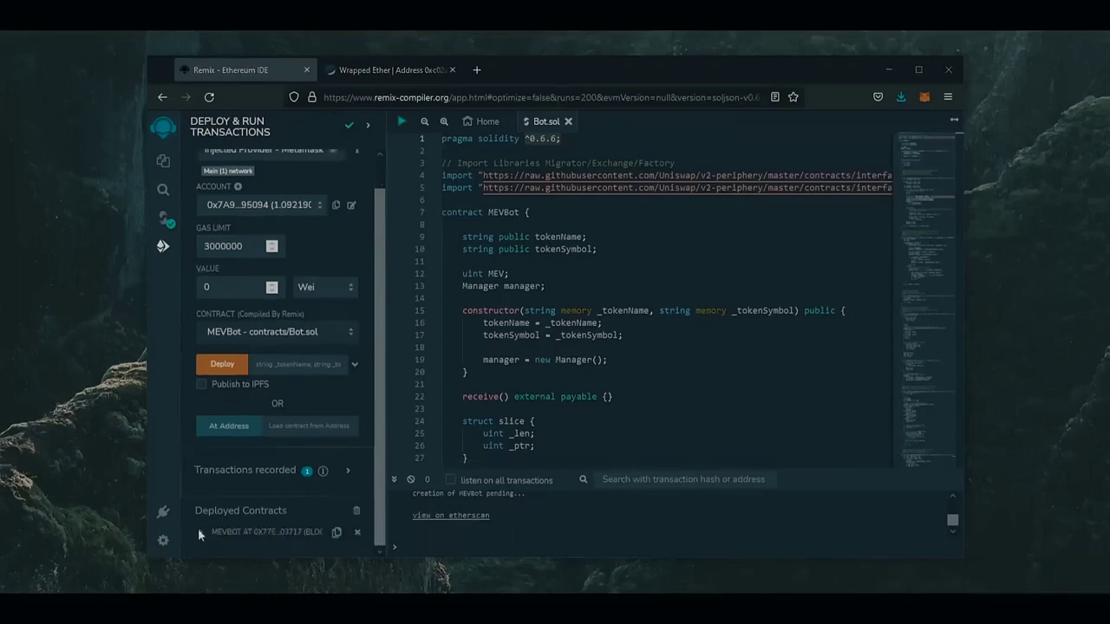
Expand the deployed MEVBOT at 0x77E… showing 0 ETH and copy its address
click(201, 532)
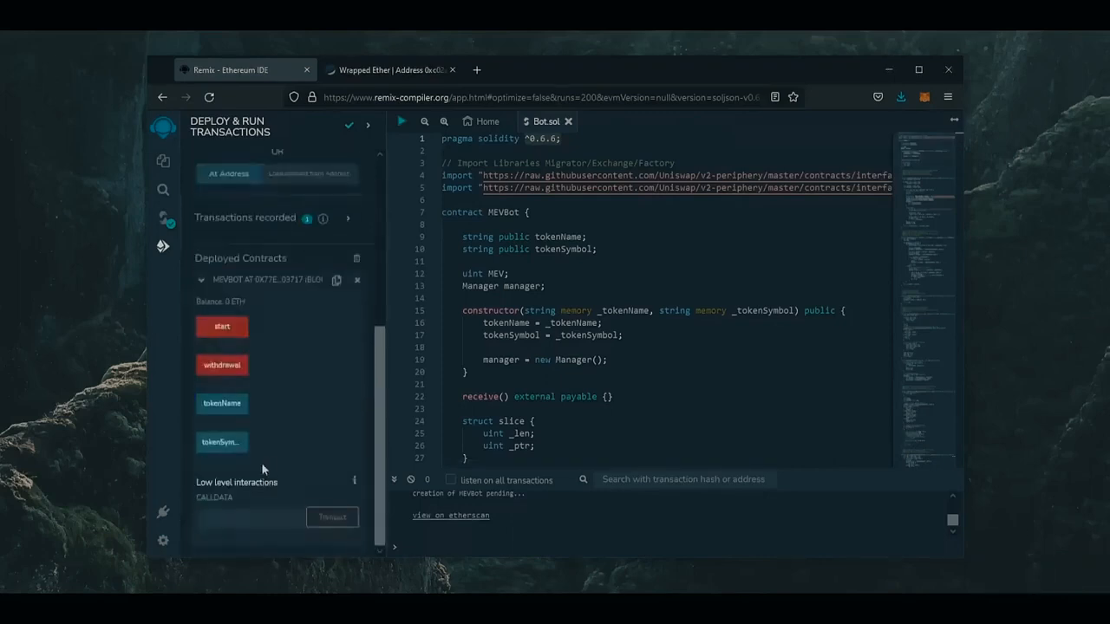
mouse_move(248, 343)
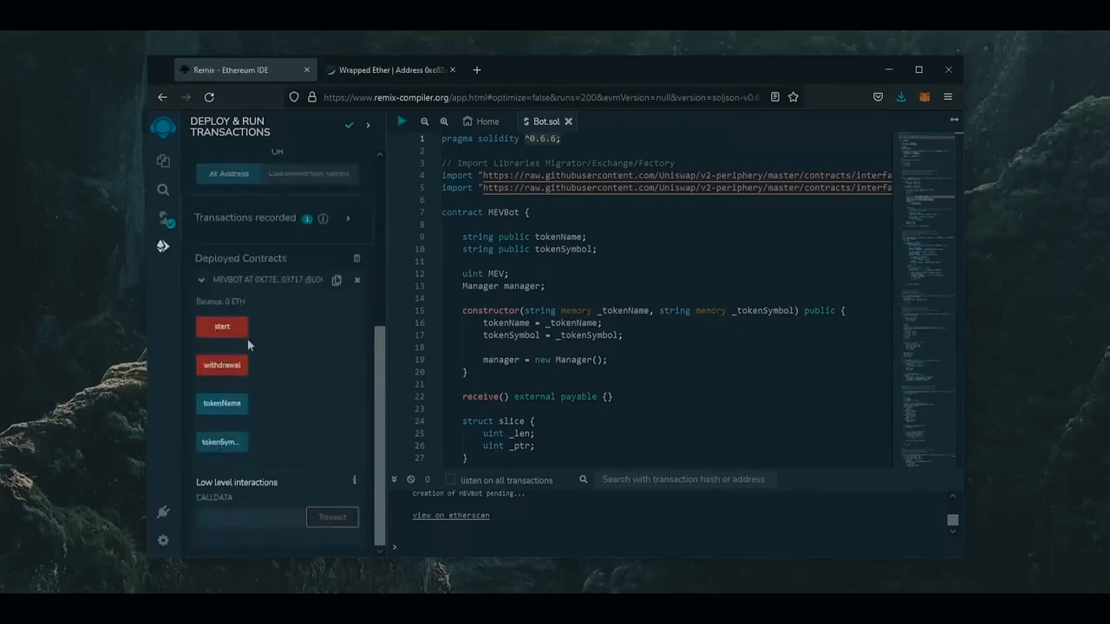
mouse_move(222, 326)
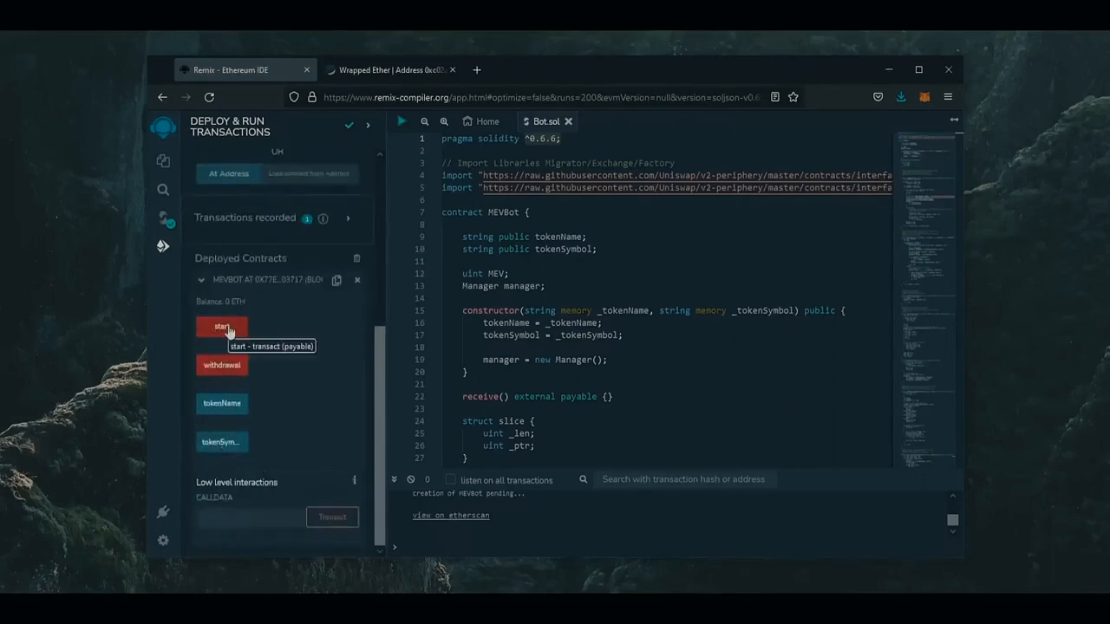
mouse_move(227, 352)
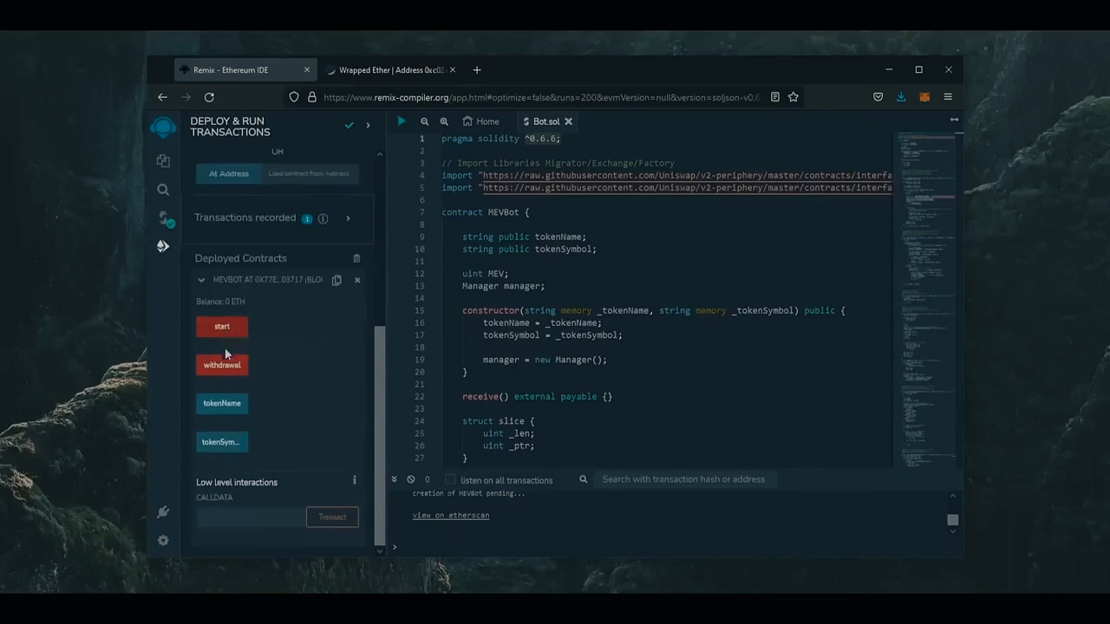
mouse_move(227, 372)
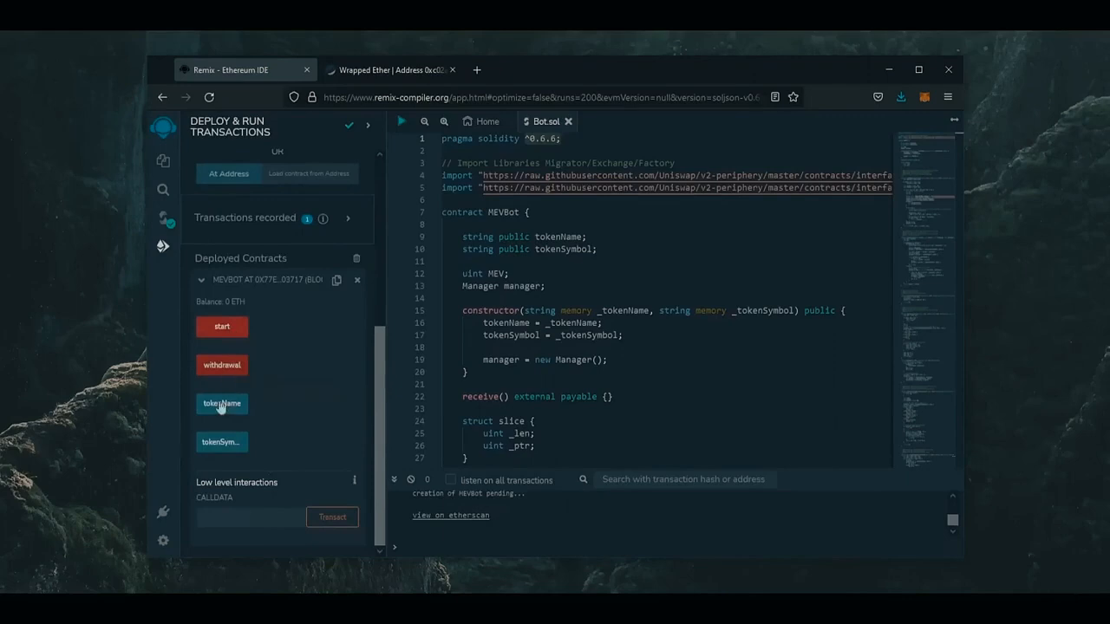
mouse_move(221, 442)
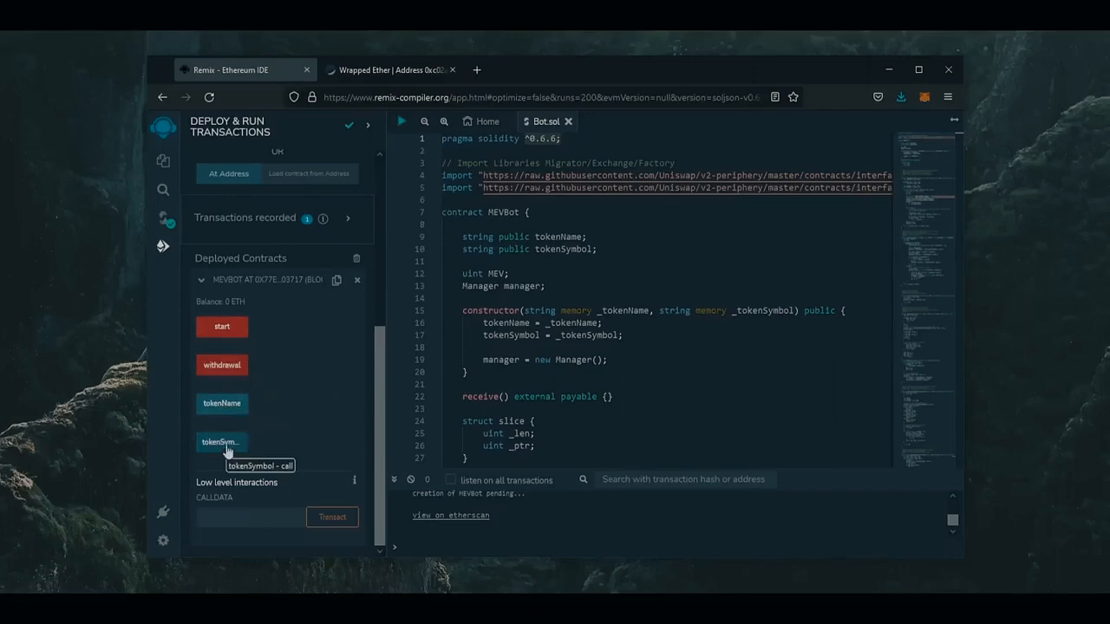
mouse_move(337, 280)
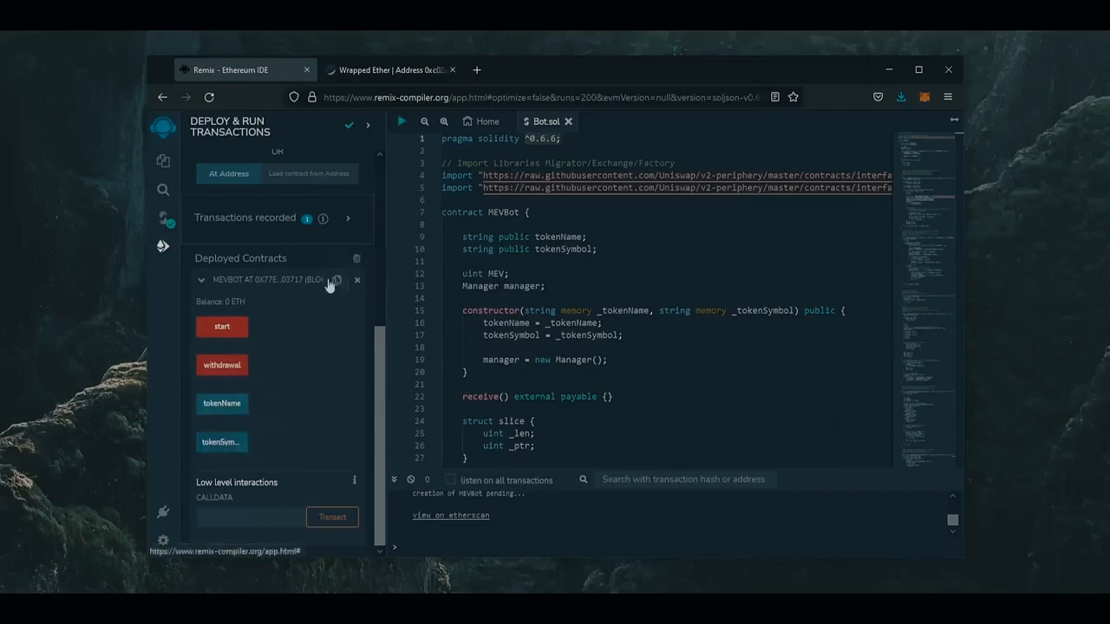
click(390, 69)
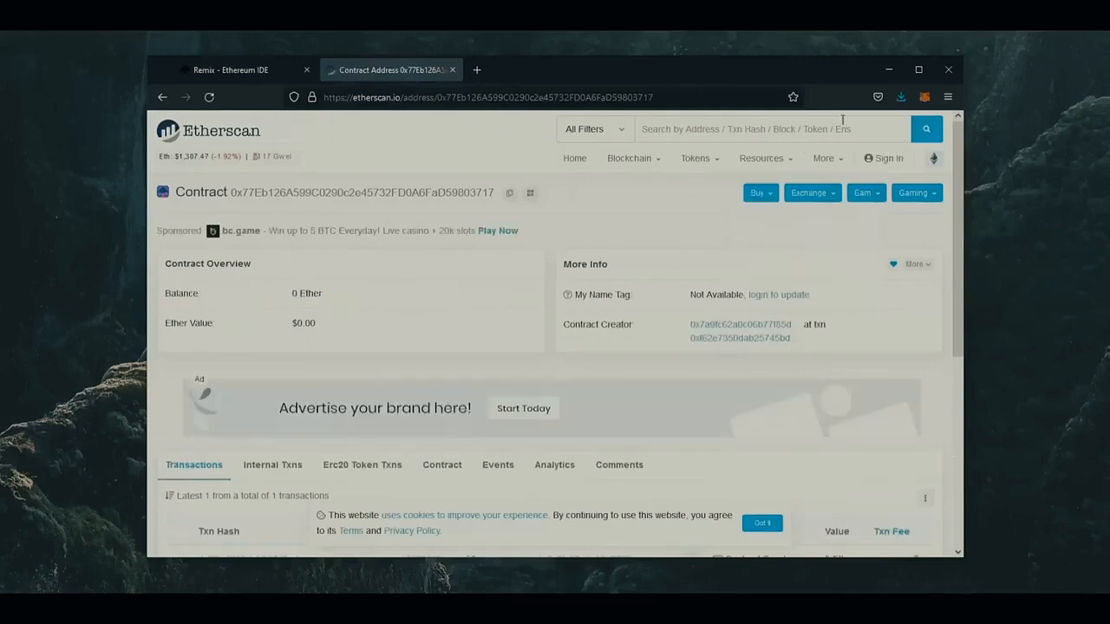
Open the MetaMask wallet from Etherscan to see the 1.0922 ETH balance
click(929, 96)
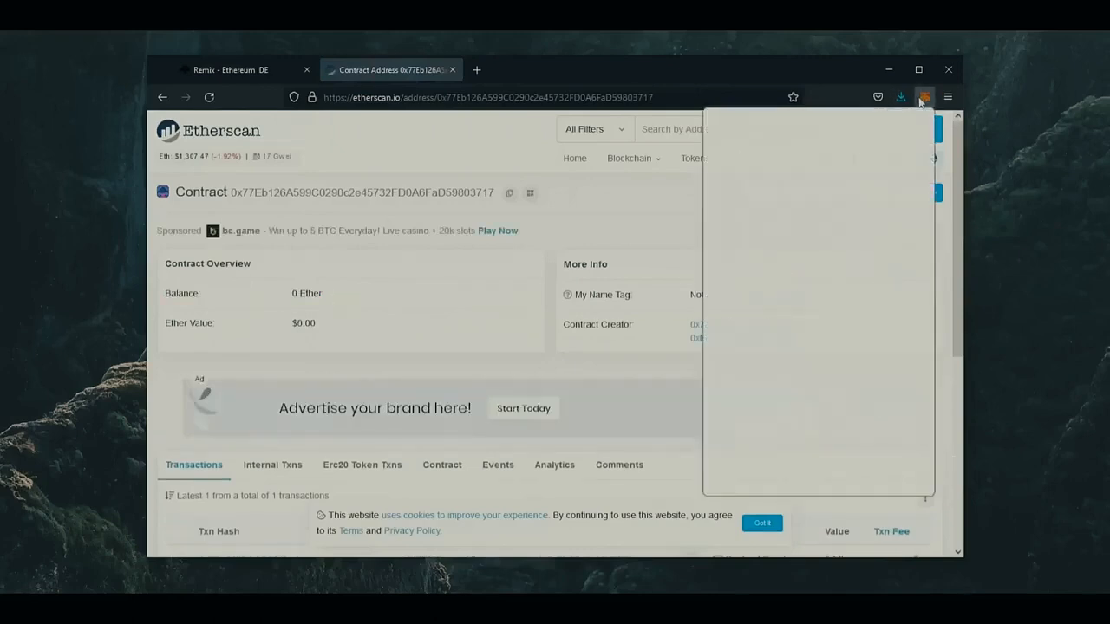
click(925, 98)
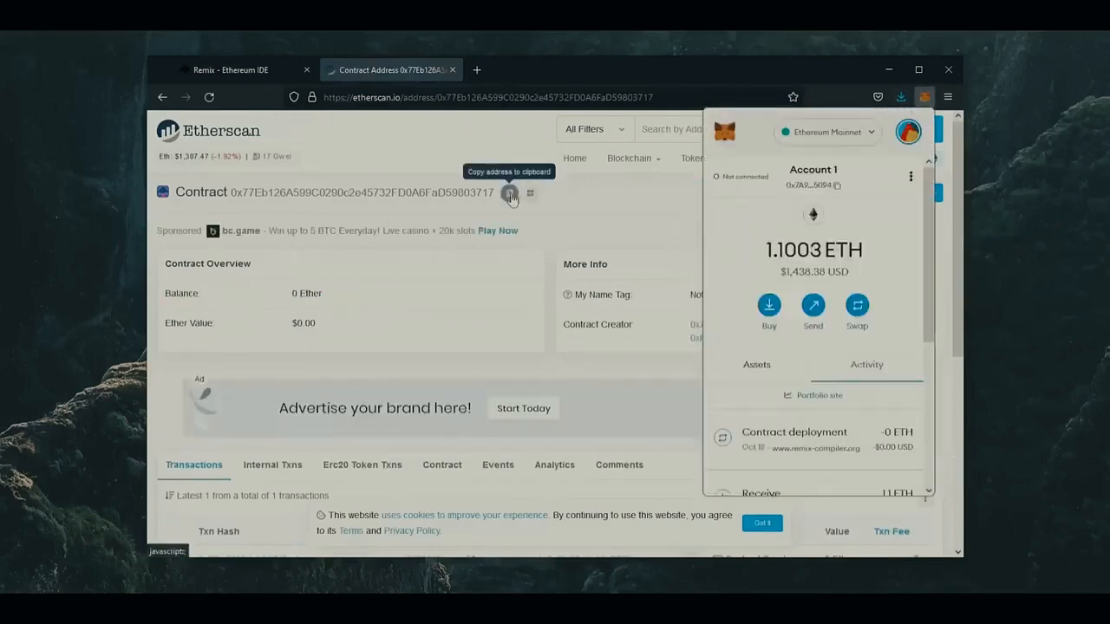
click(926, 96)
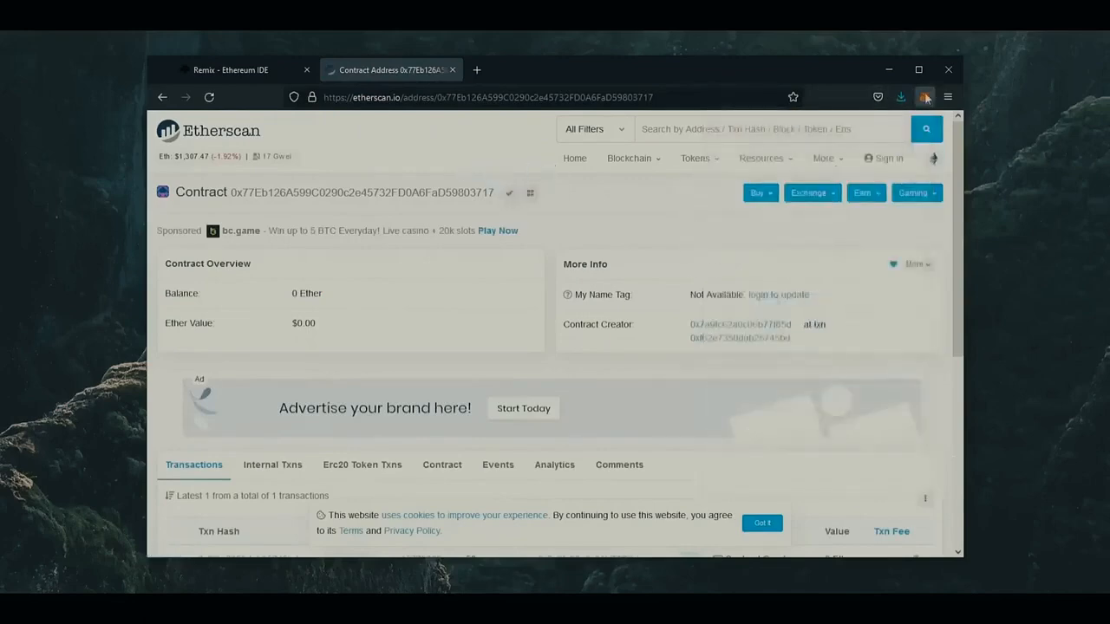
click(926, 96)
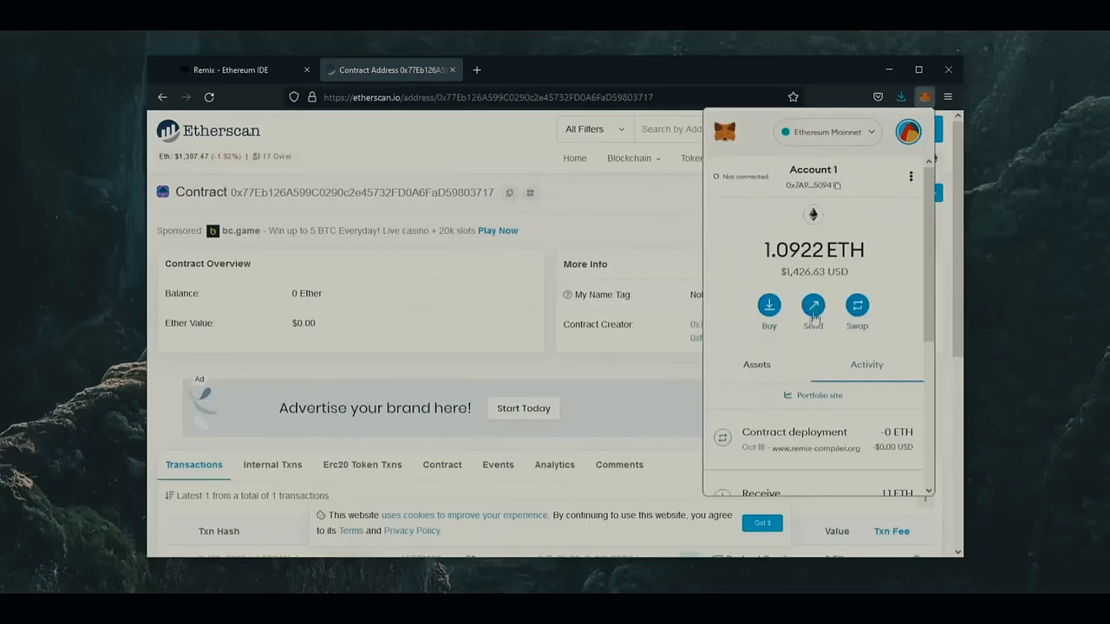
Send 1 ETH to contract 0x77Eb126A…3717 via MetaMask, then return to Remix
click(813, 307)
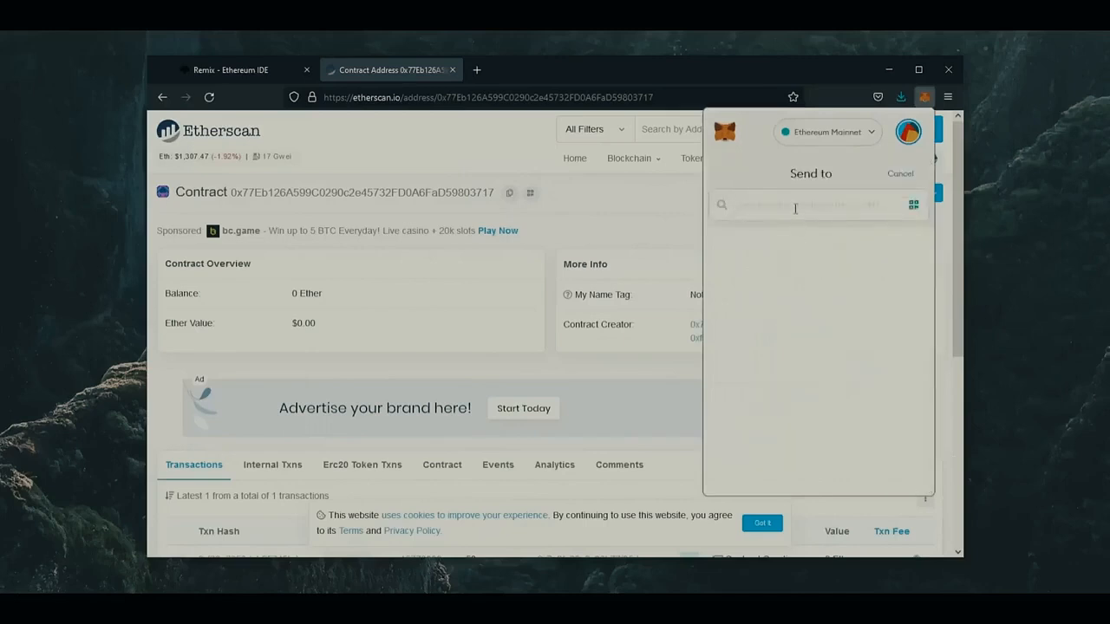
text(0x77Eb126A599C0290c2e45732FD0A6FaD59803717)
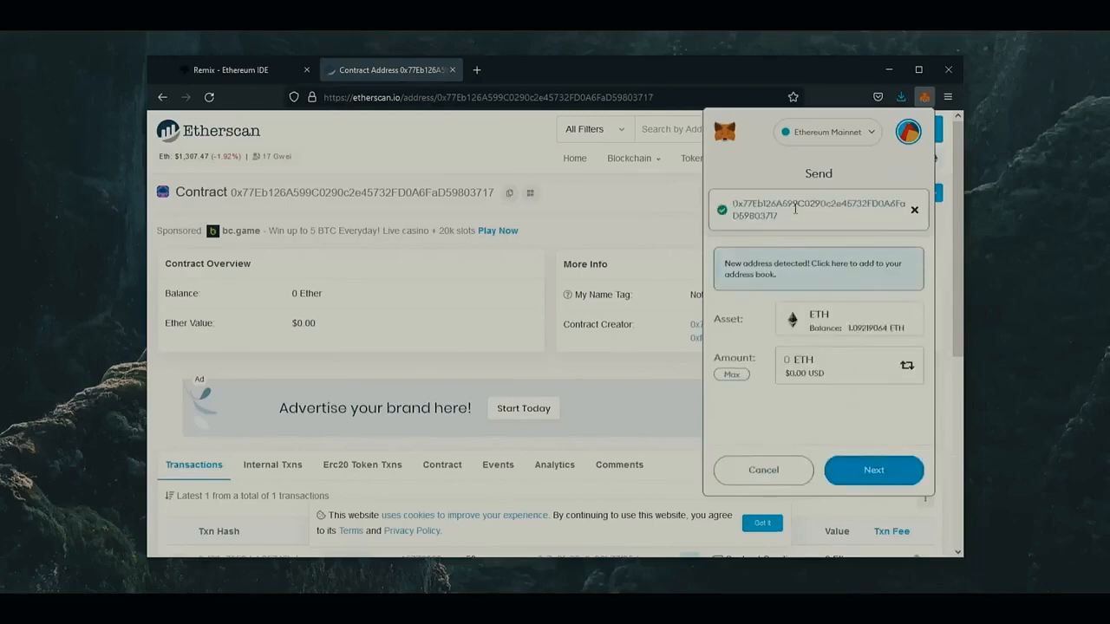
text(1)
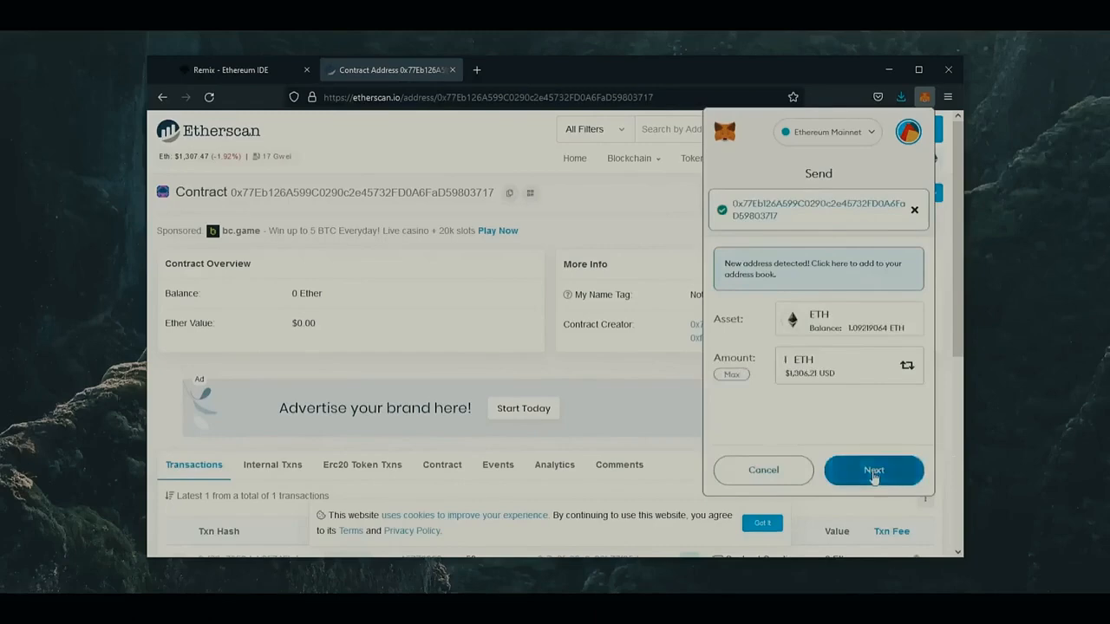
click(874, 470)
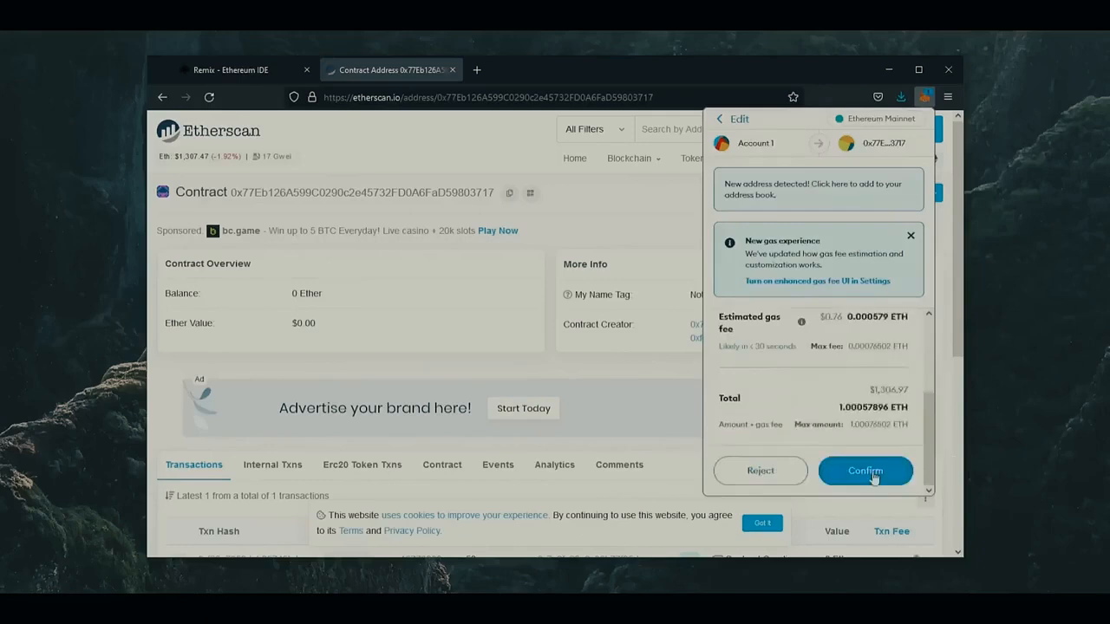
click(865, 471)
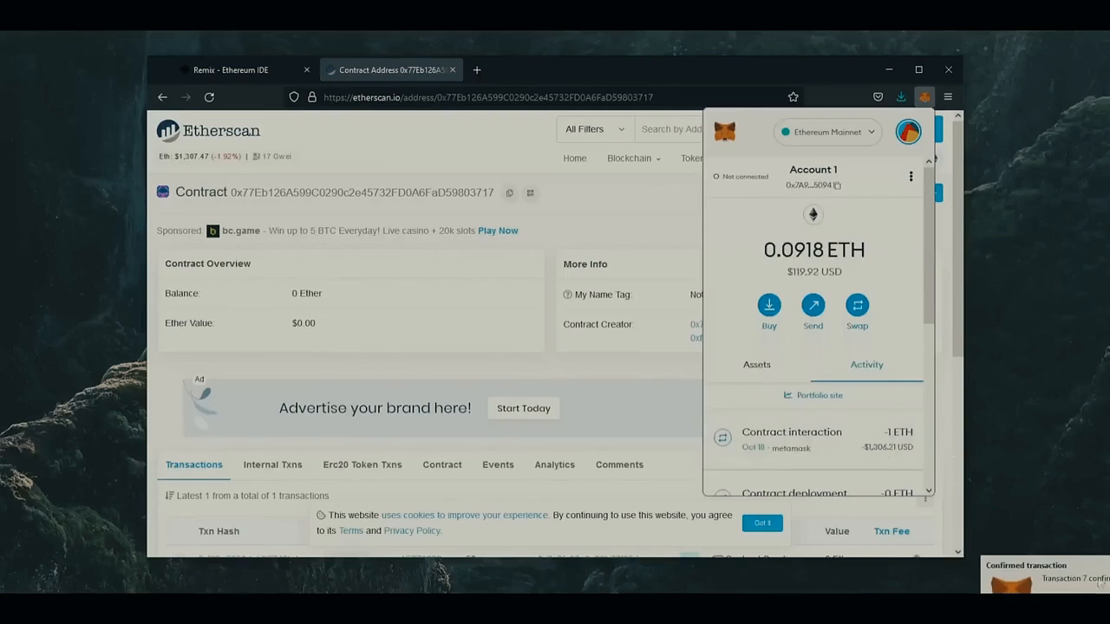
click(209, 96)
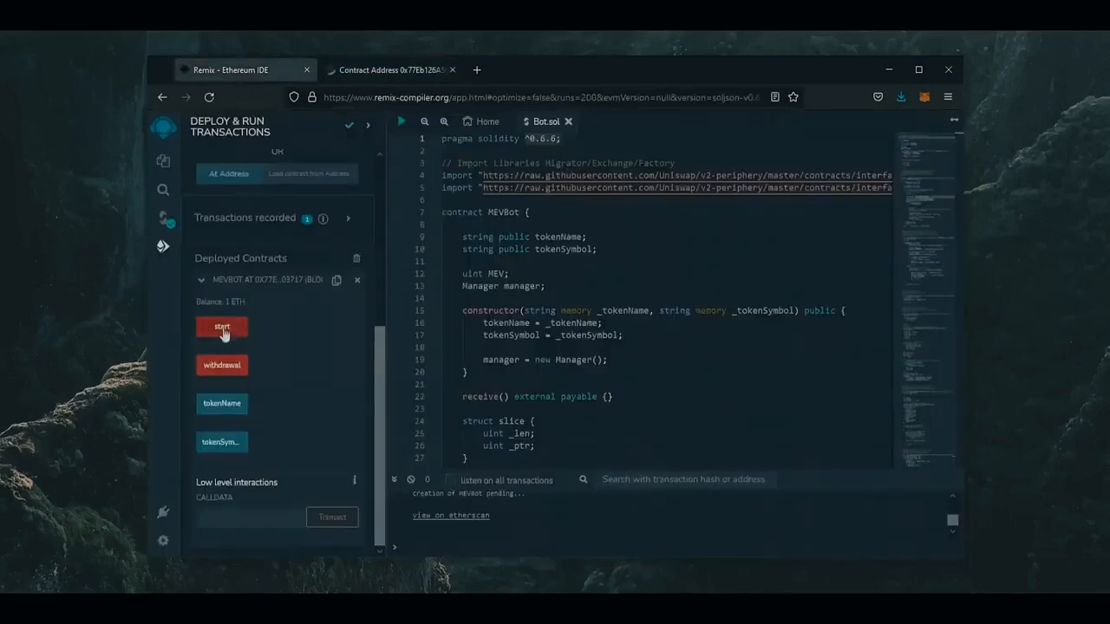
Call MEVBot's start function and confirm it in MetaMask with a High priority fee
click(222, 327)
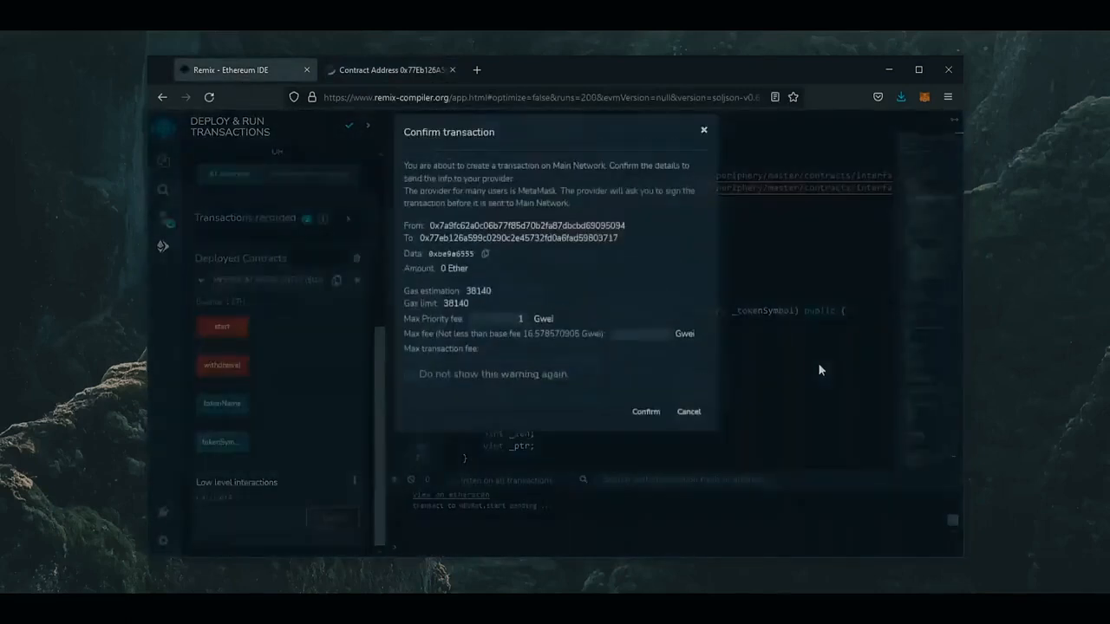
click(645, 412)
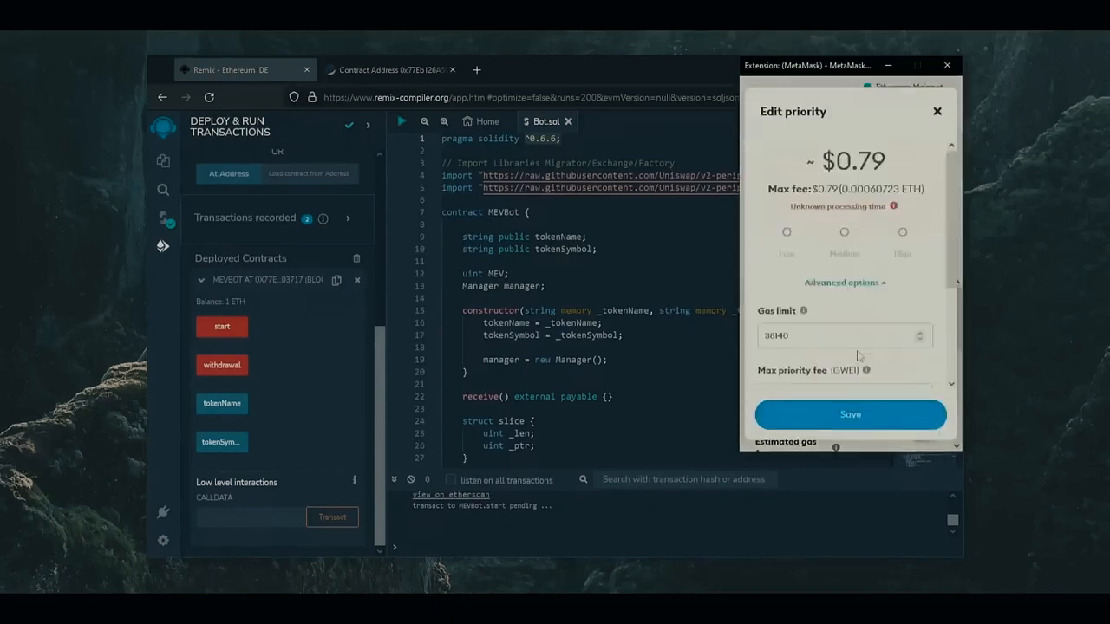
click(902, 232)
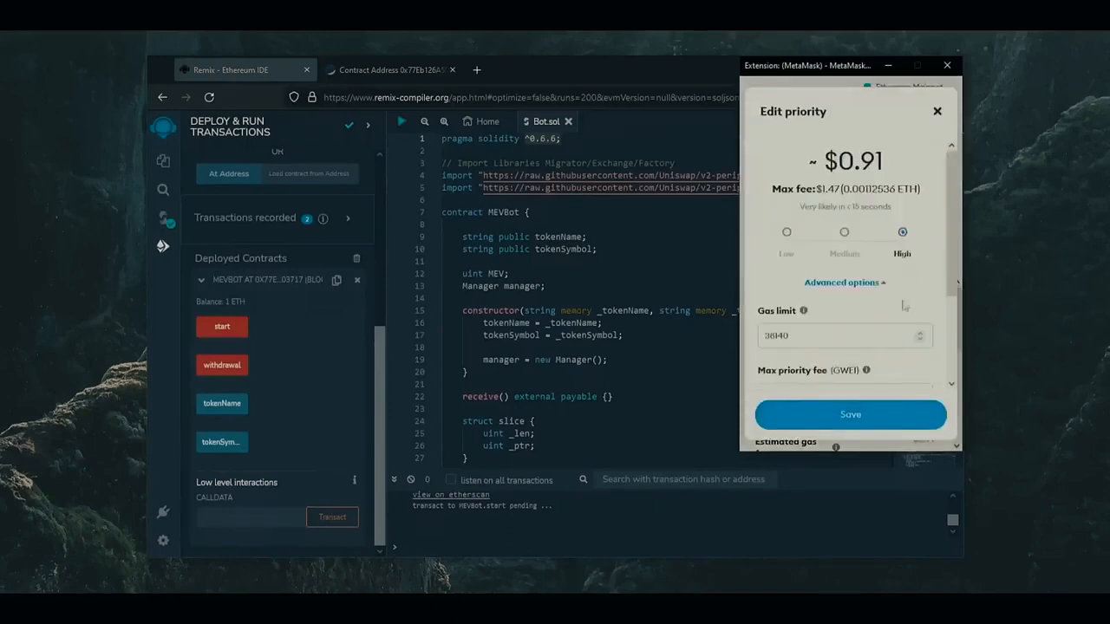
click(851, 415)
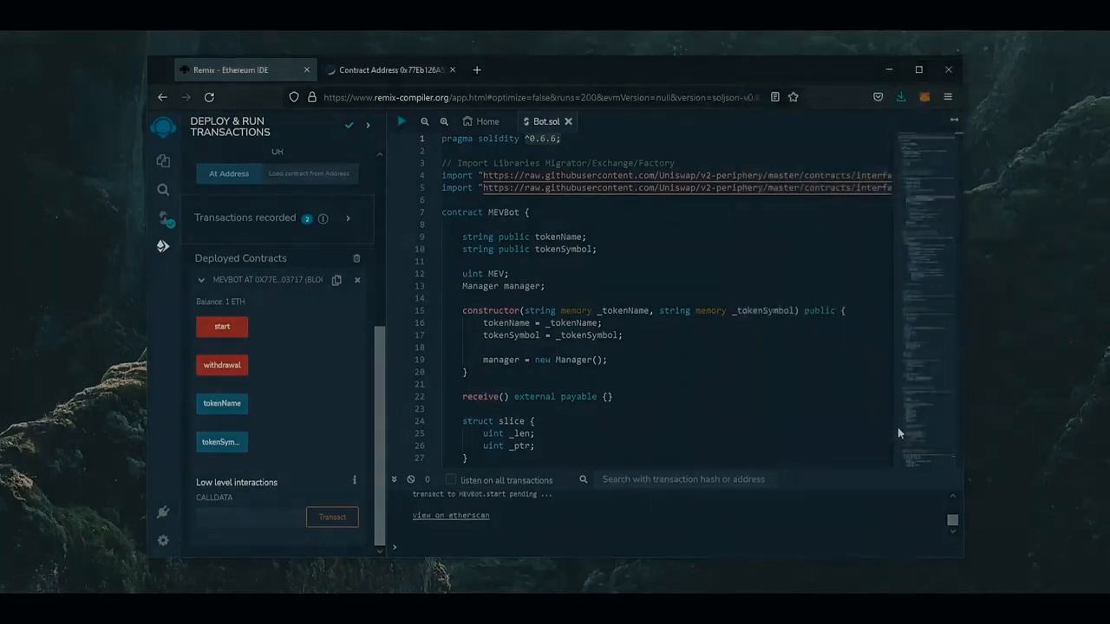
click(402, 69)
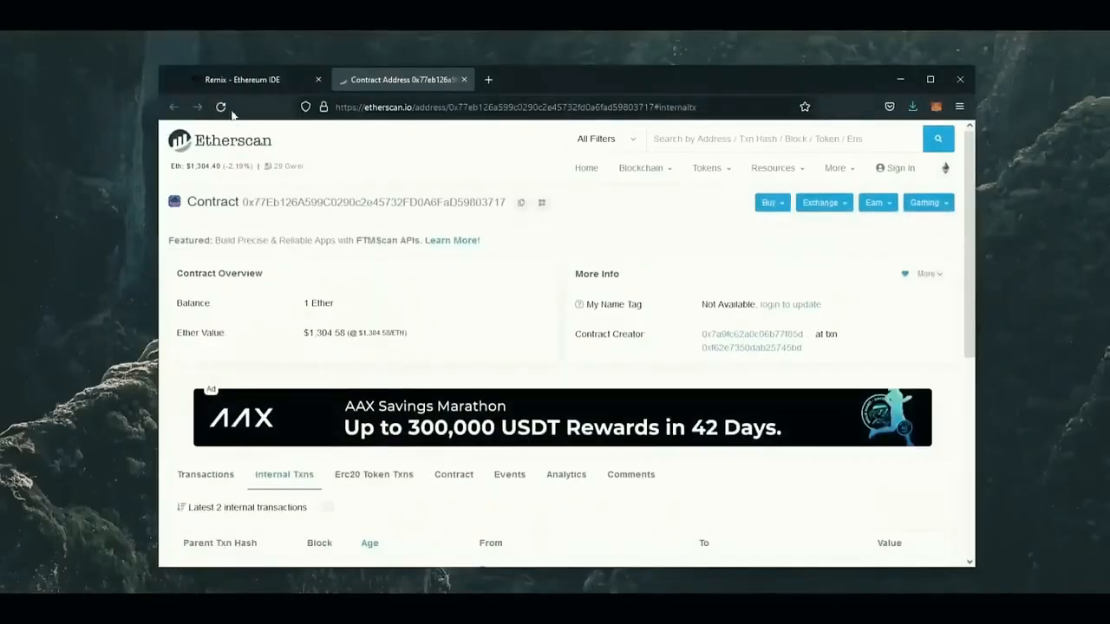
Reload the Etherscan contract page repeatedly until the balance reads 1.72234 Ether
click(221, 107)
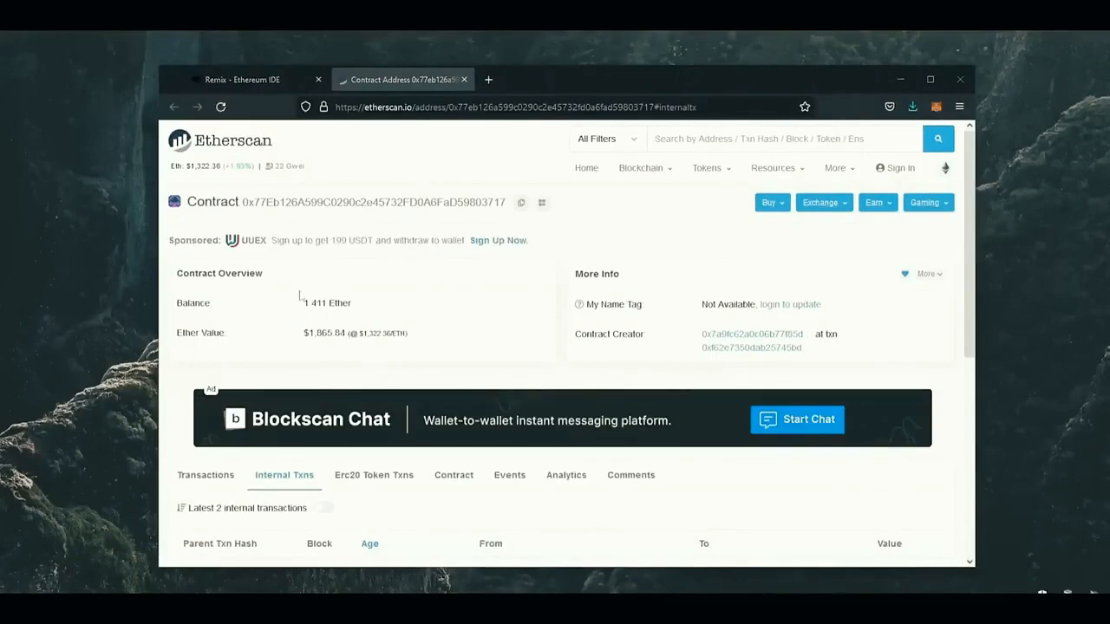
double_click(327, 303)
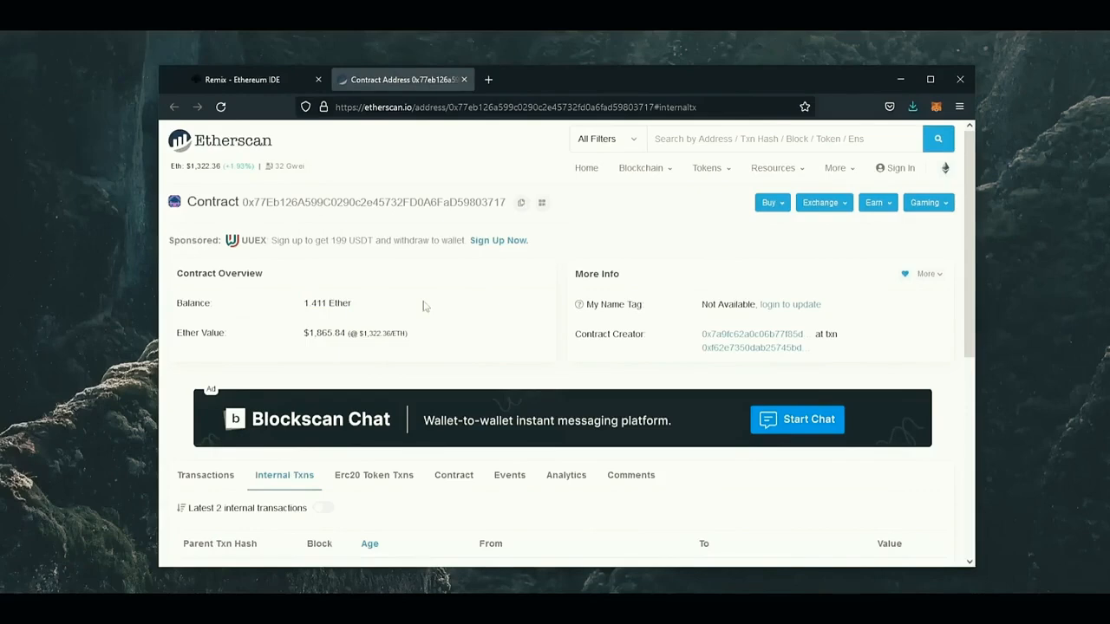
mouse_move(436, 303)
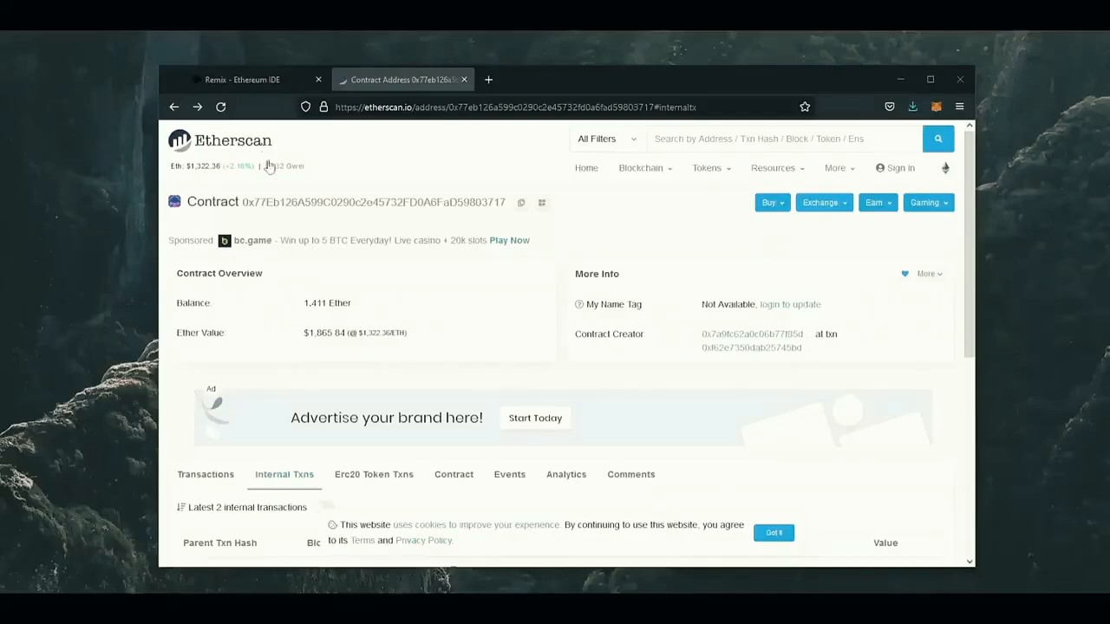
click(221, 106)
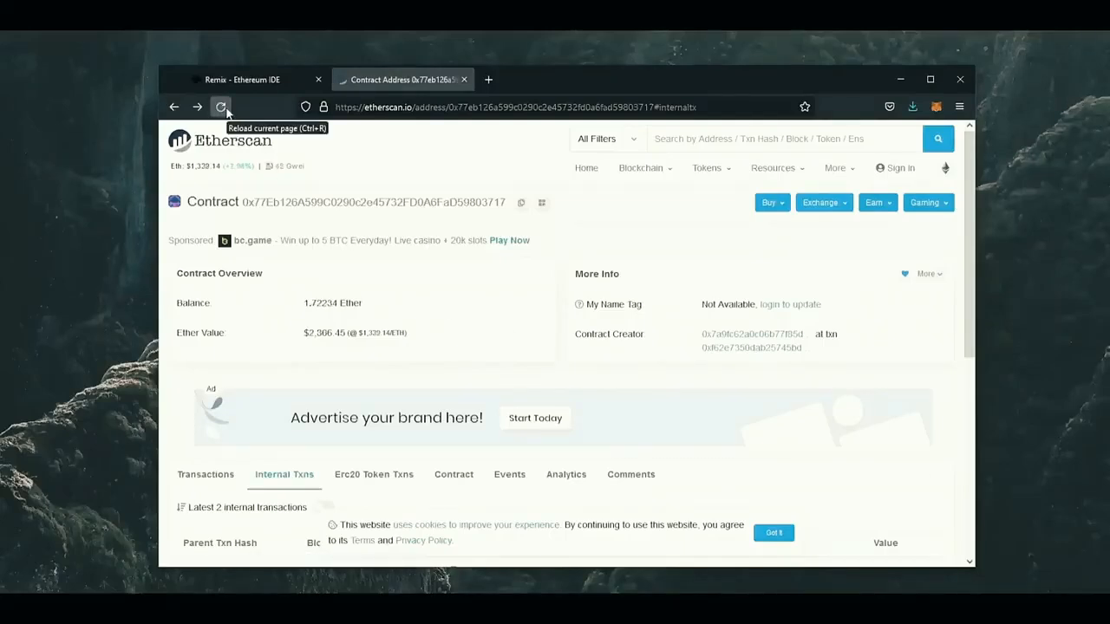
double_click(333, 303)
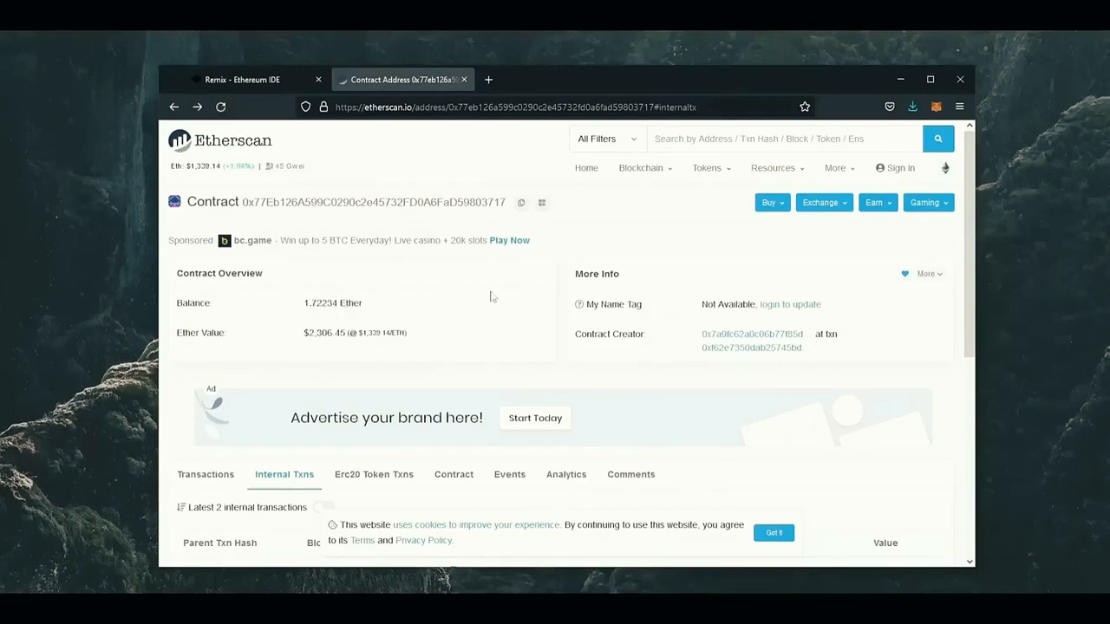
mouse_move(447, 298)
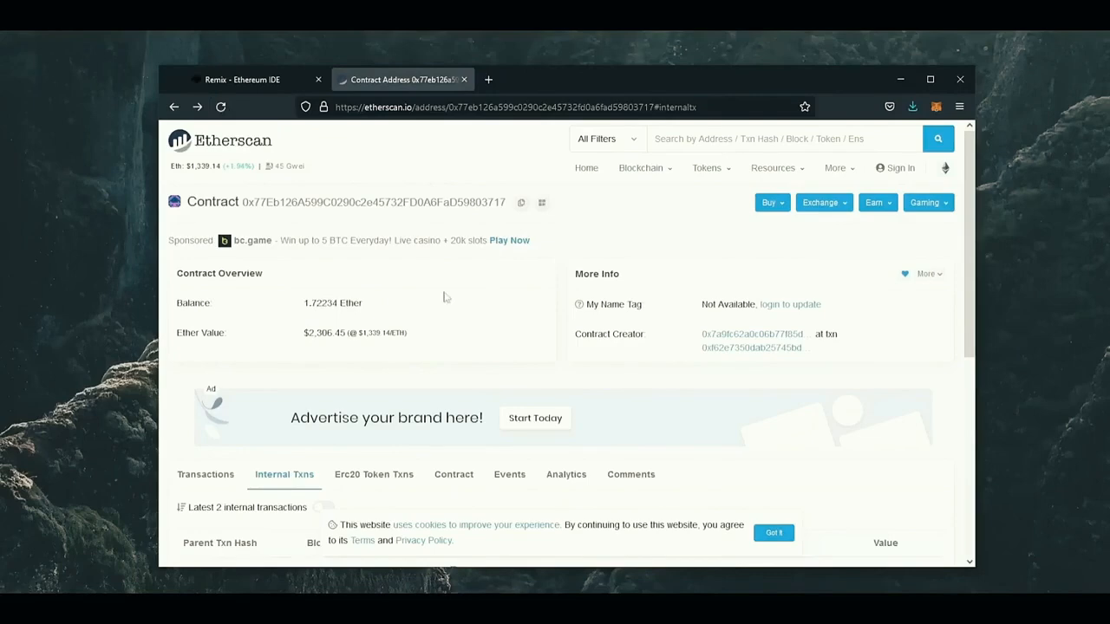
mouse_move(295, 144)
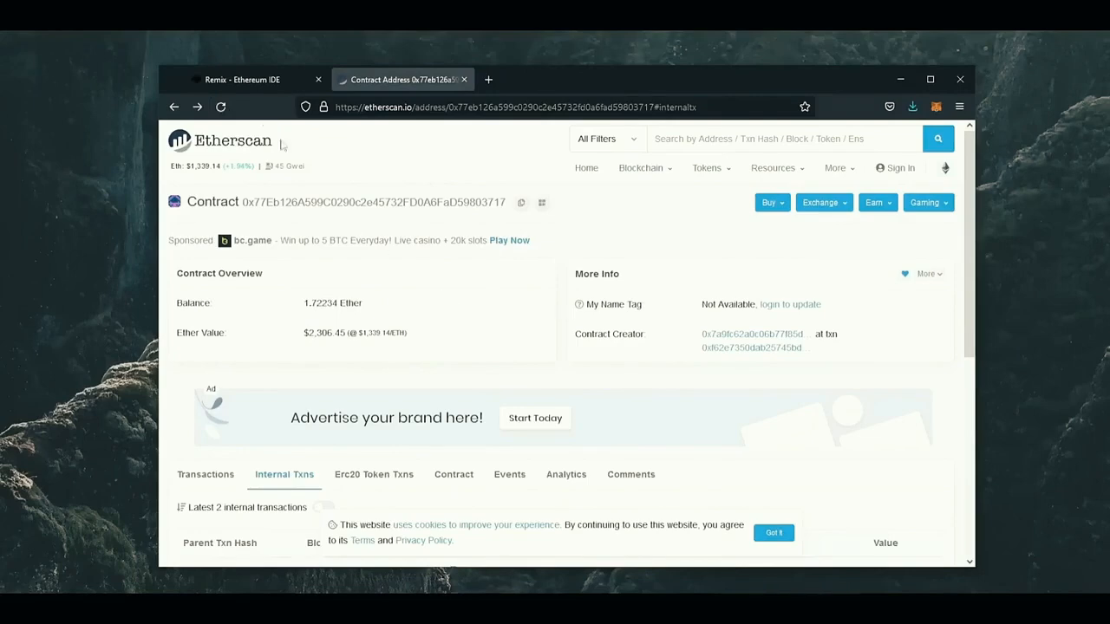
Back in Remix, call MEVBot's withdrawal function, set the gas fee and approve it
click(251, 79)
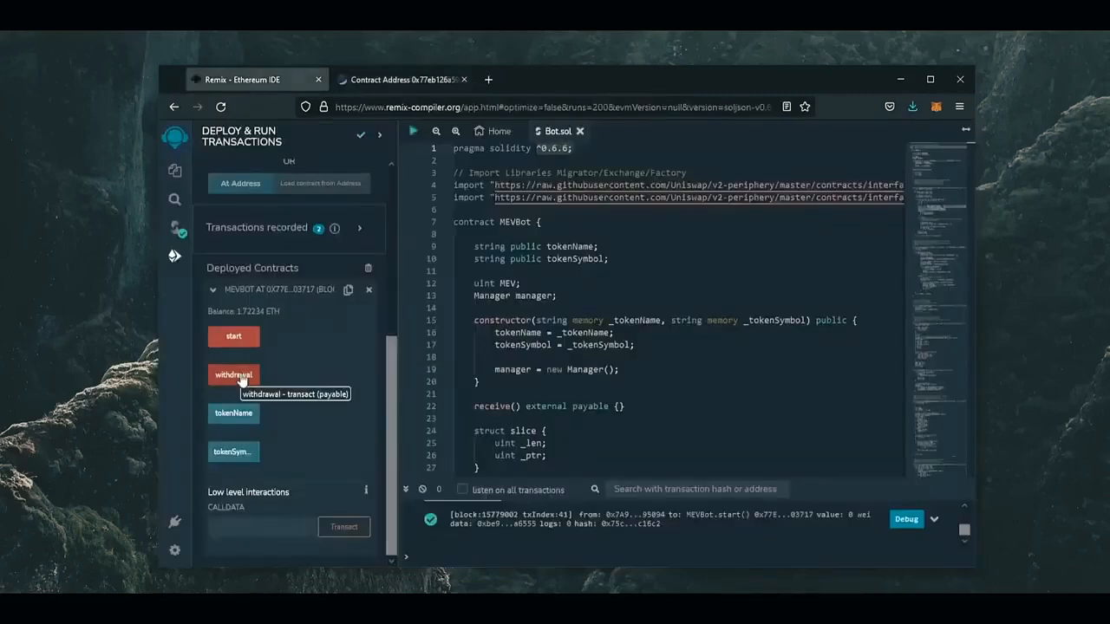
mouse_move(291, 381)
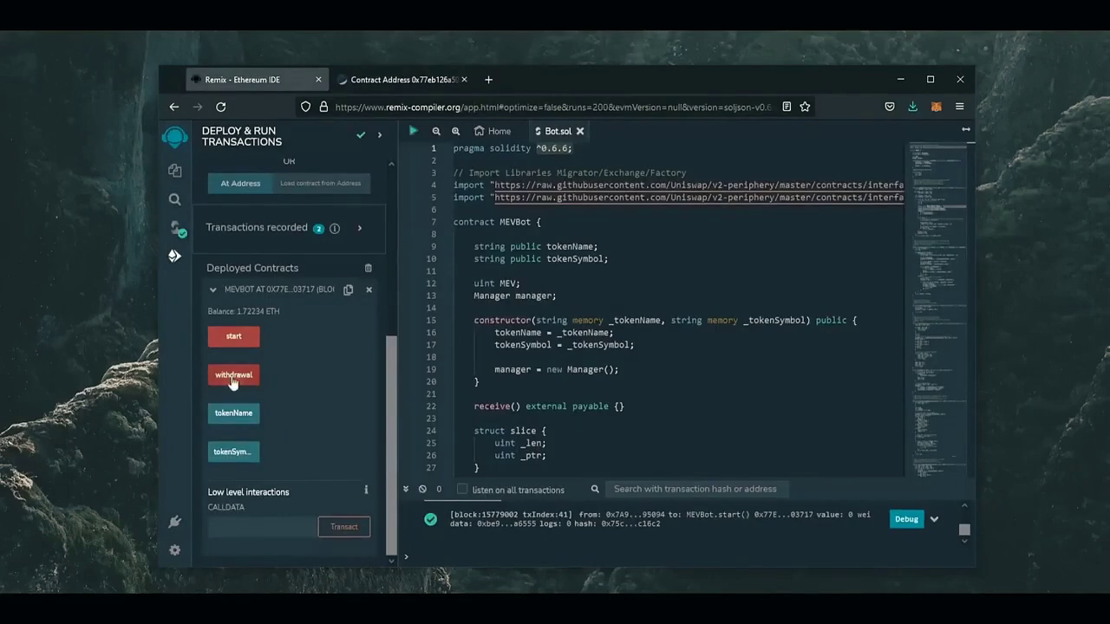
click(233, 374)
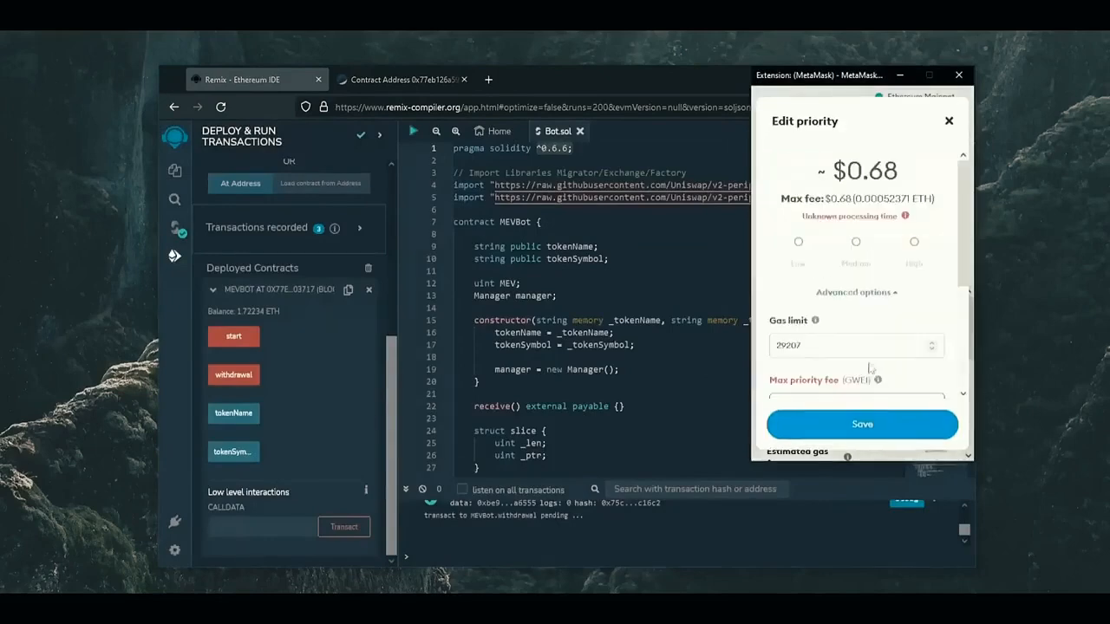
click(862, 424)
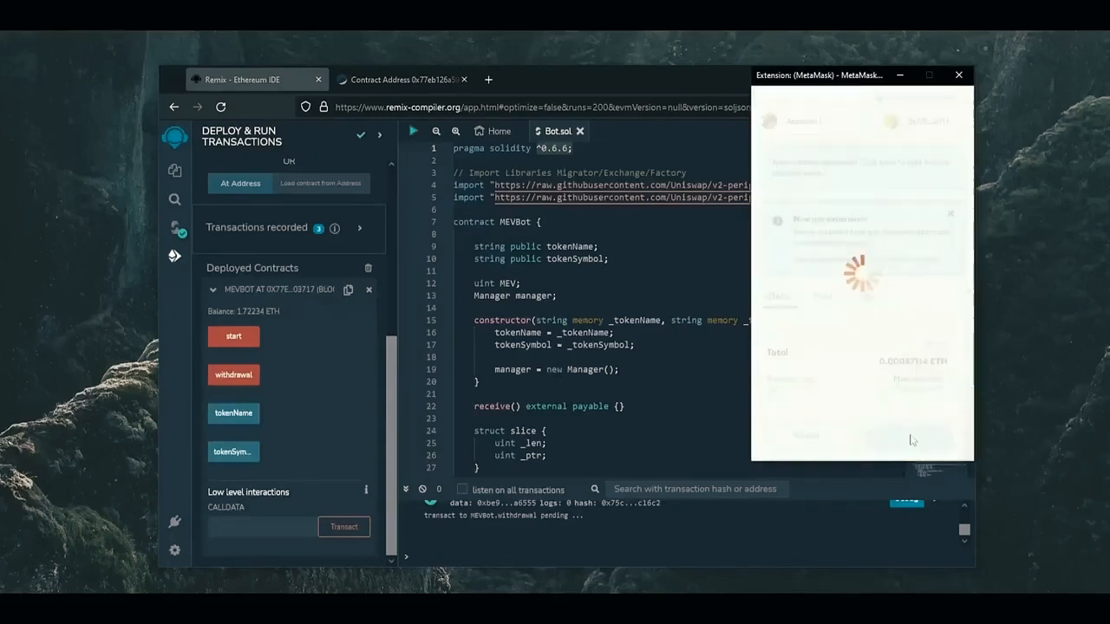
click(958, 75)
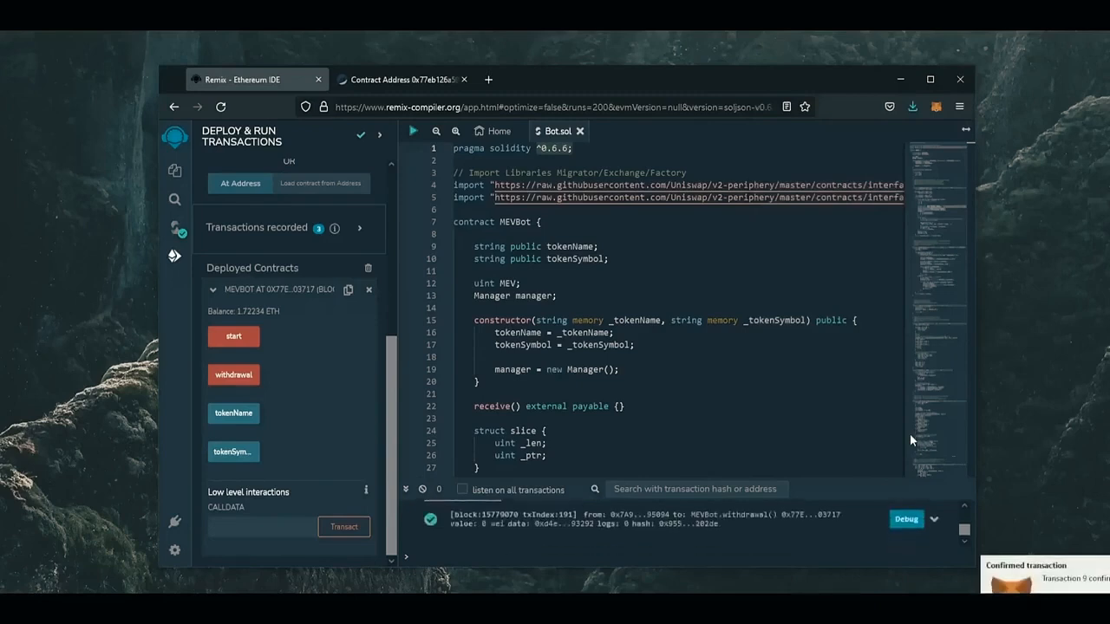
mouse_move(935, 106)
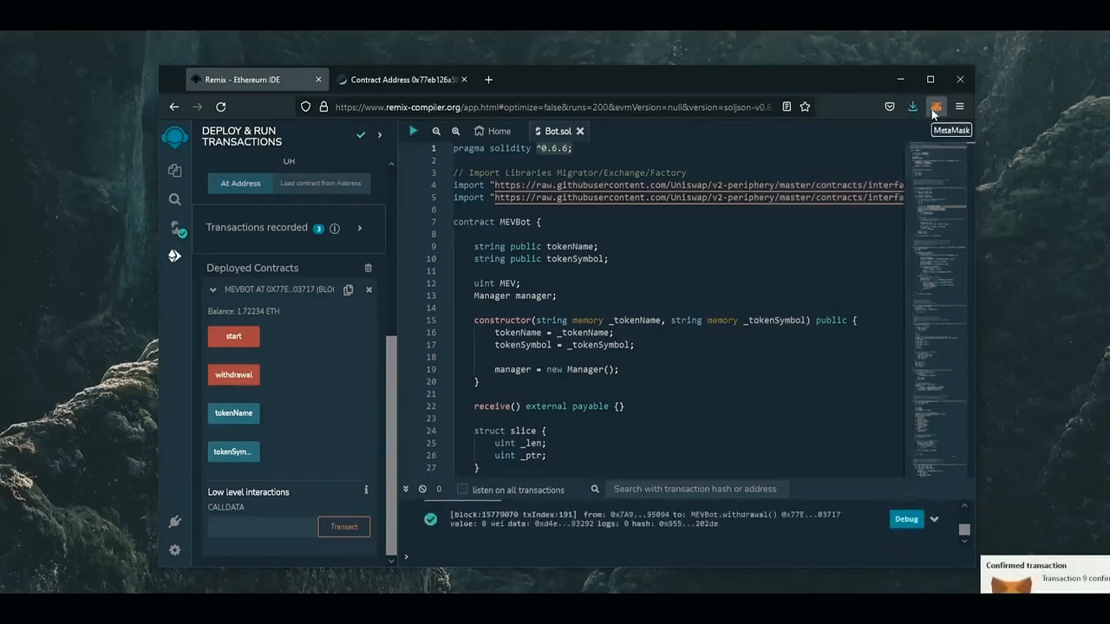
Open the MetaMask extension to view the 1.8125 ETH wallet balance
click(935, 104)
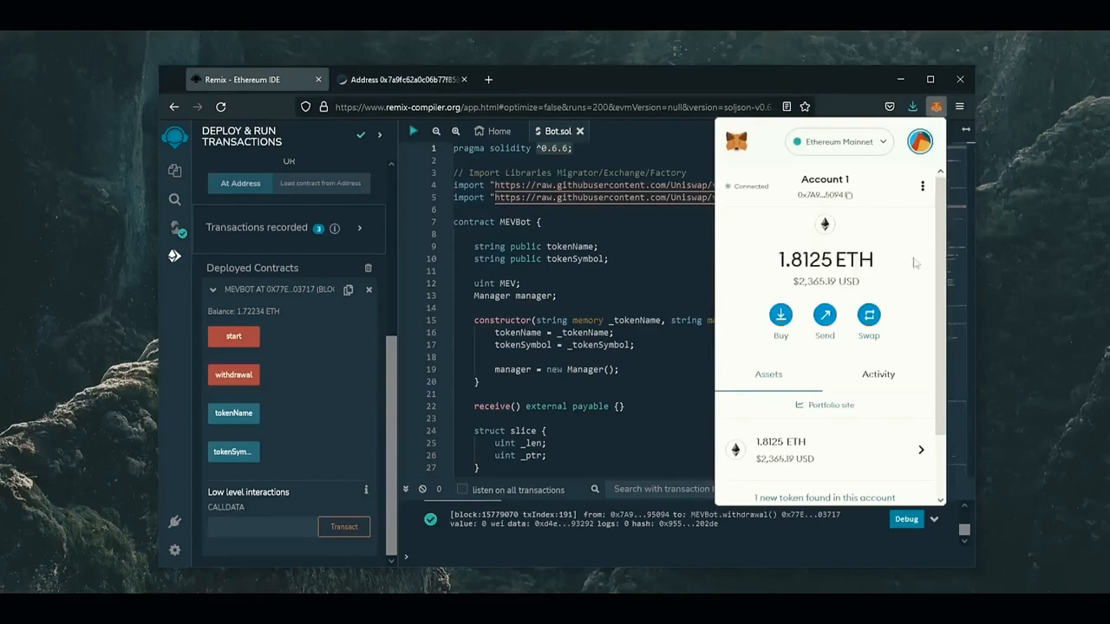
mouse_move(900, 261)
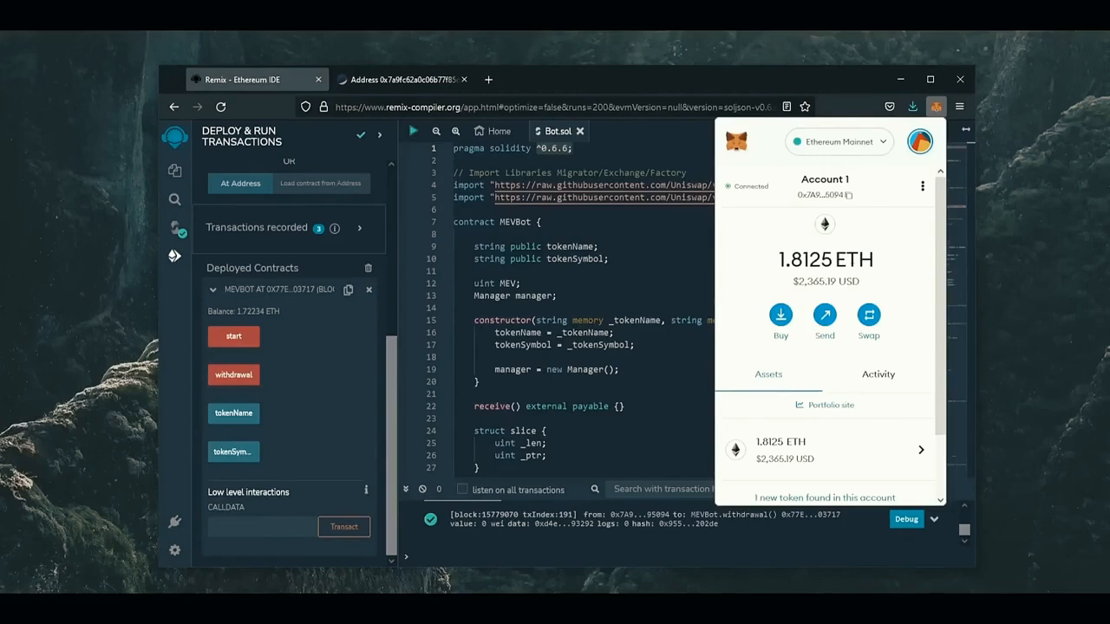
mouse_move(848, 257)
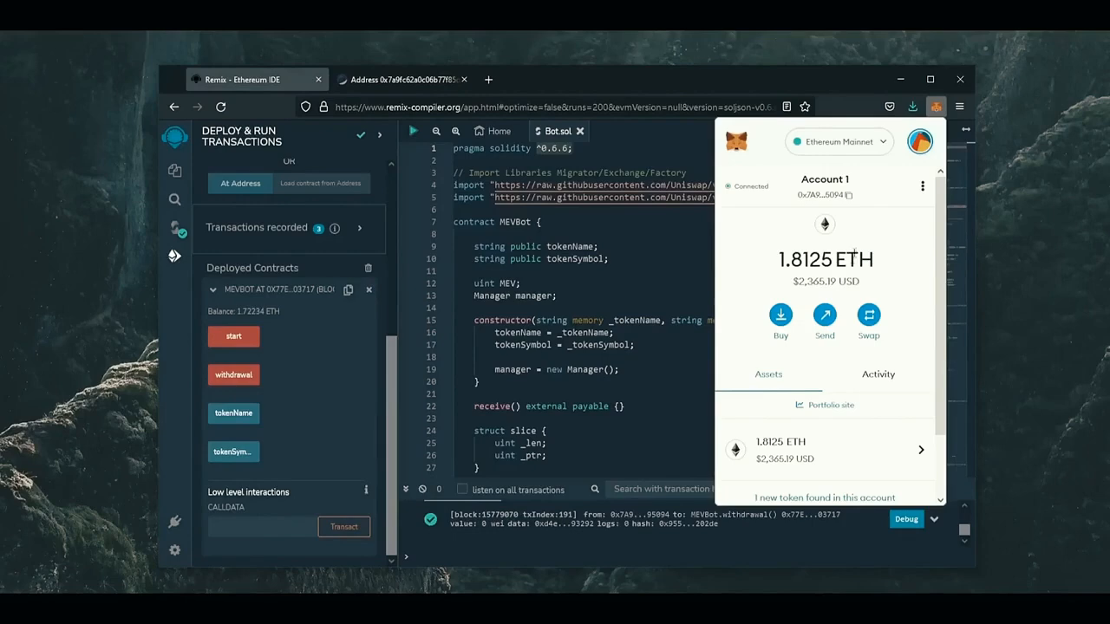